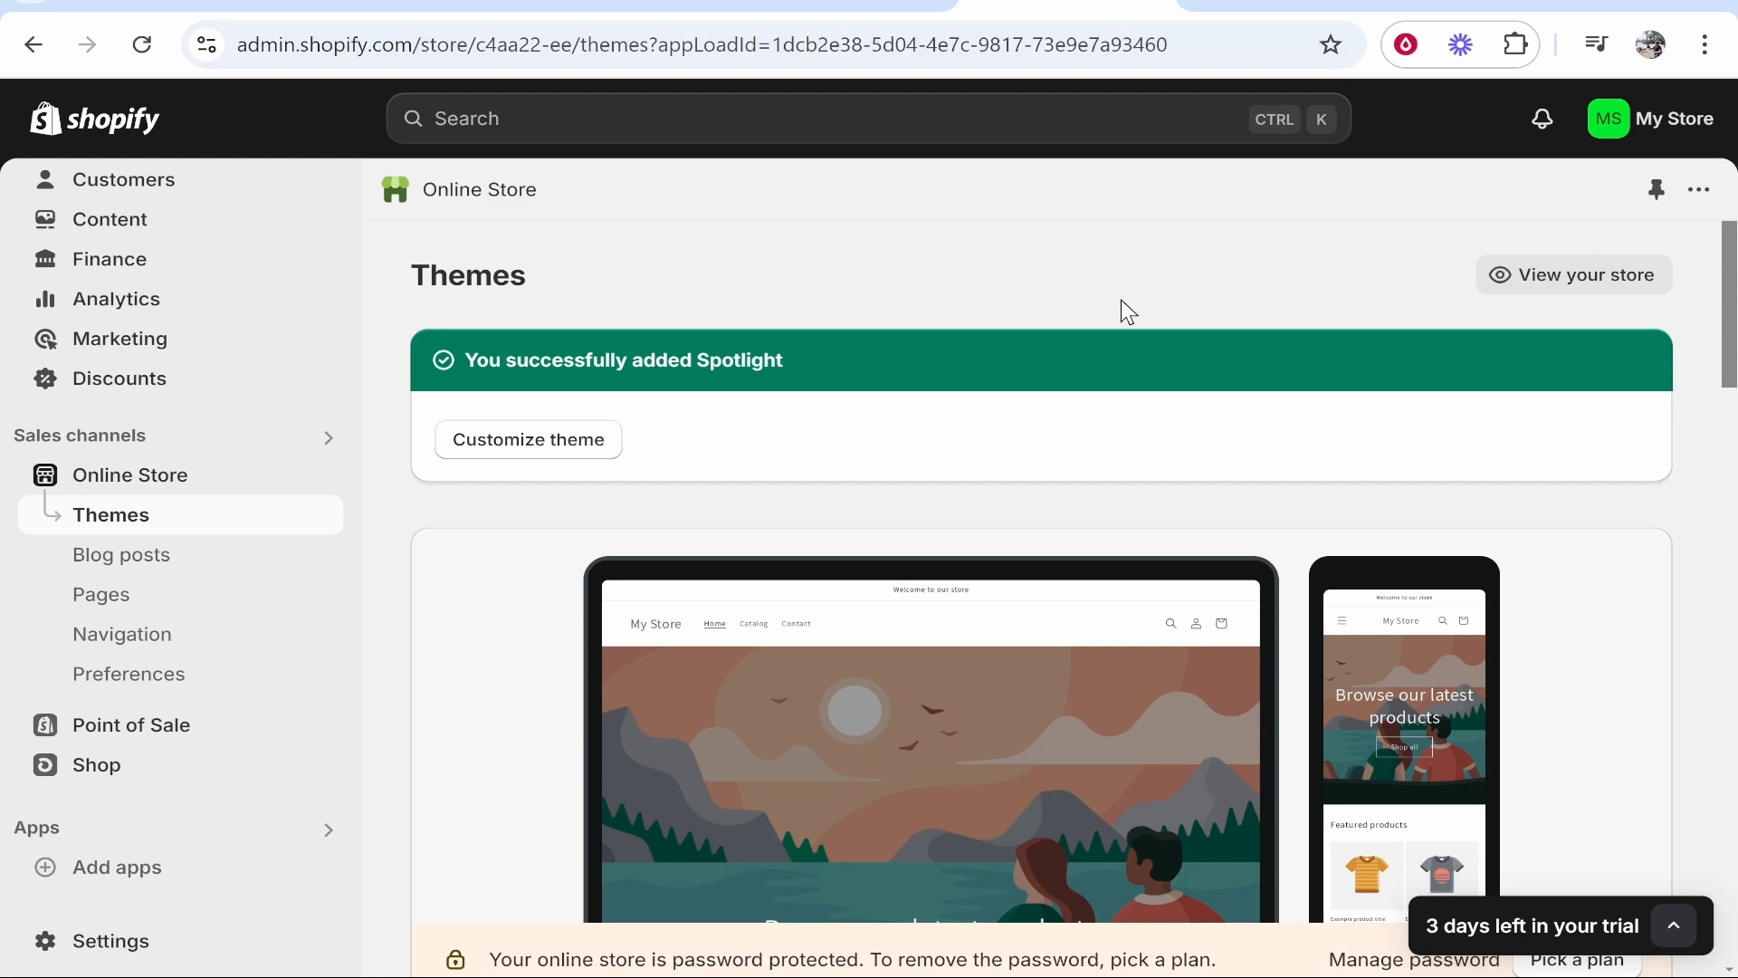
{"action": "mouse_move", "coordinate": [834, 314]}
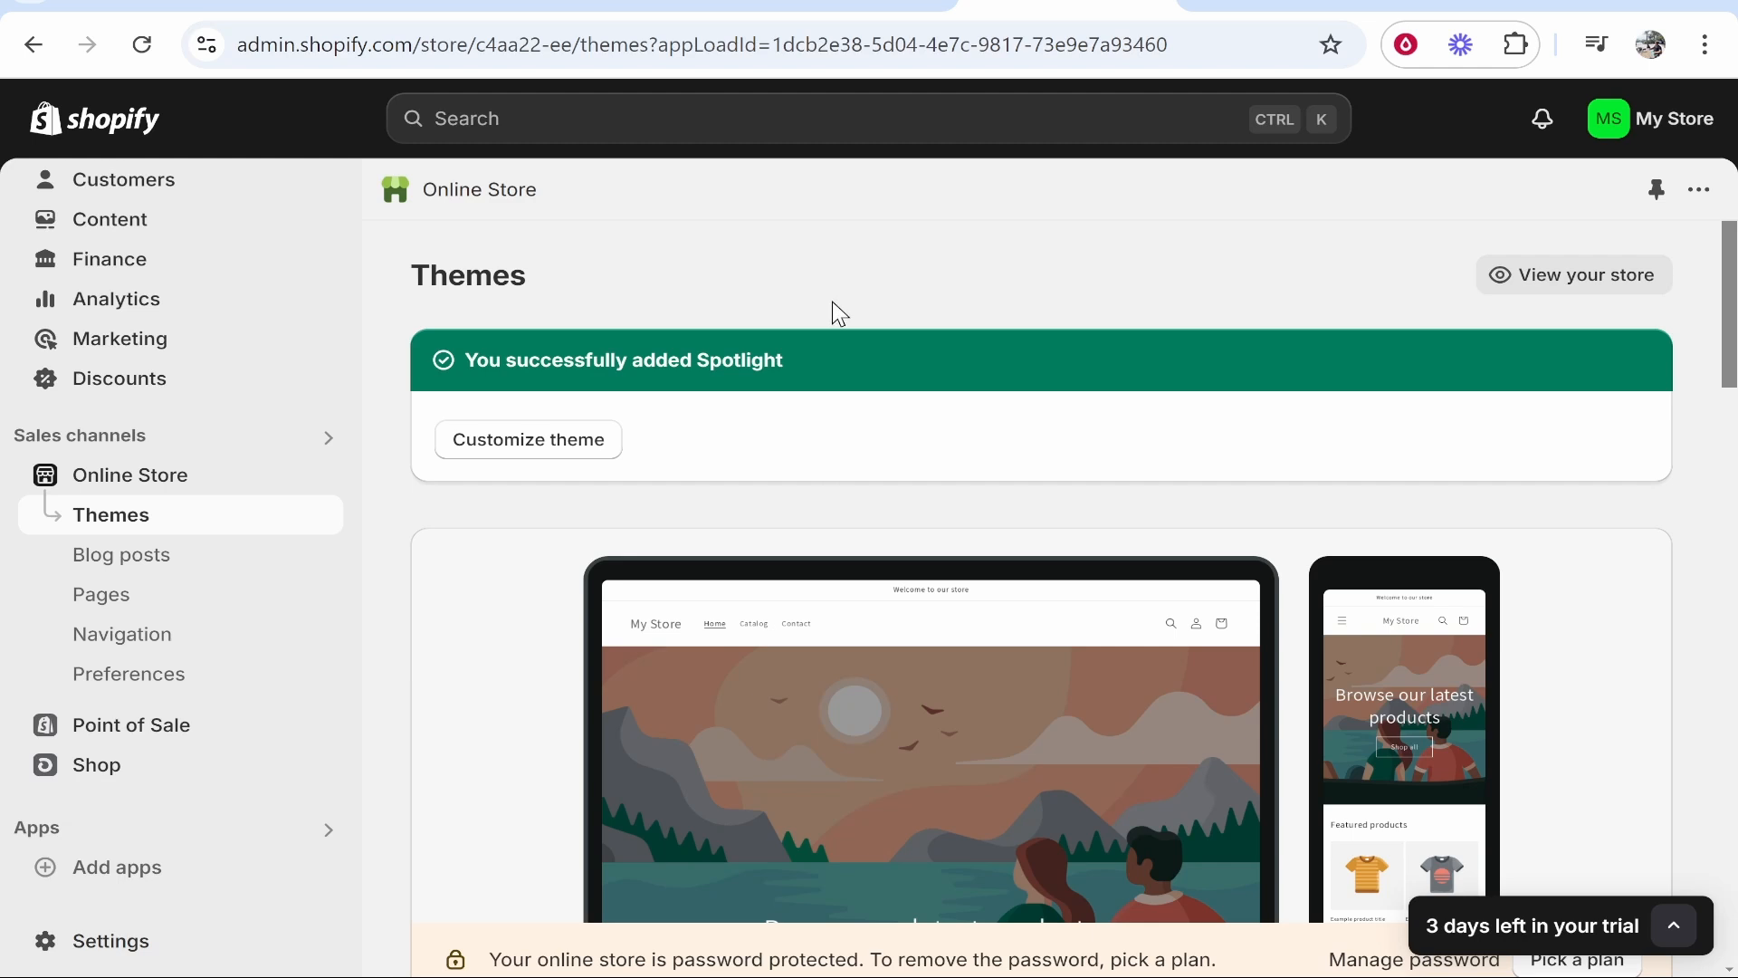
{"action": "mouse_move", "coordinate": [109, 940]}
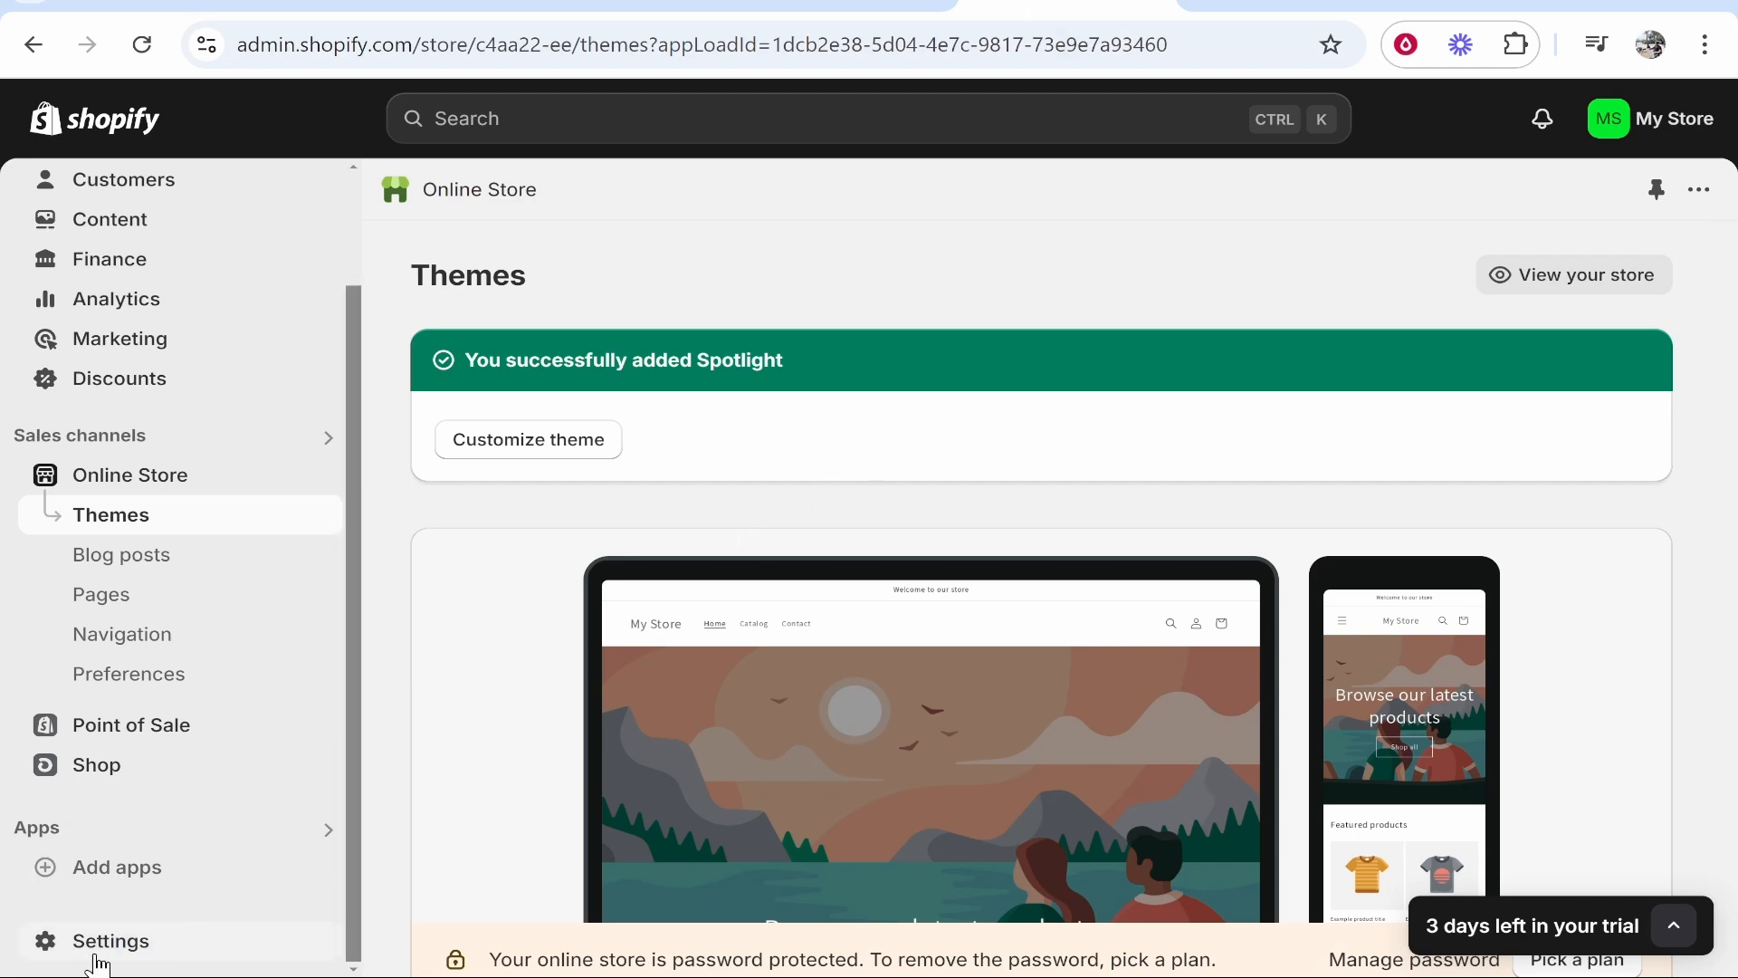
Open Settings > Domains, showing the current myshopify.com primary domain.
{"action": "left_click", "coordinate": [110, 940]}
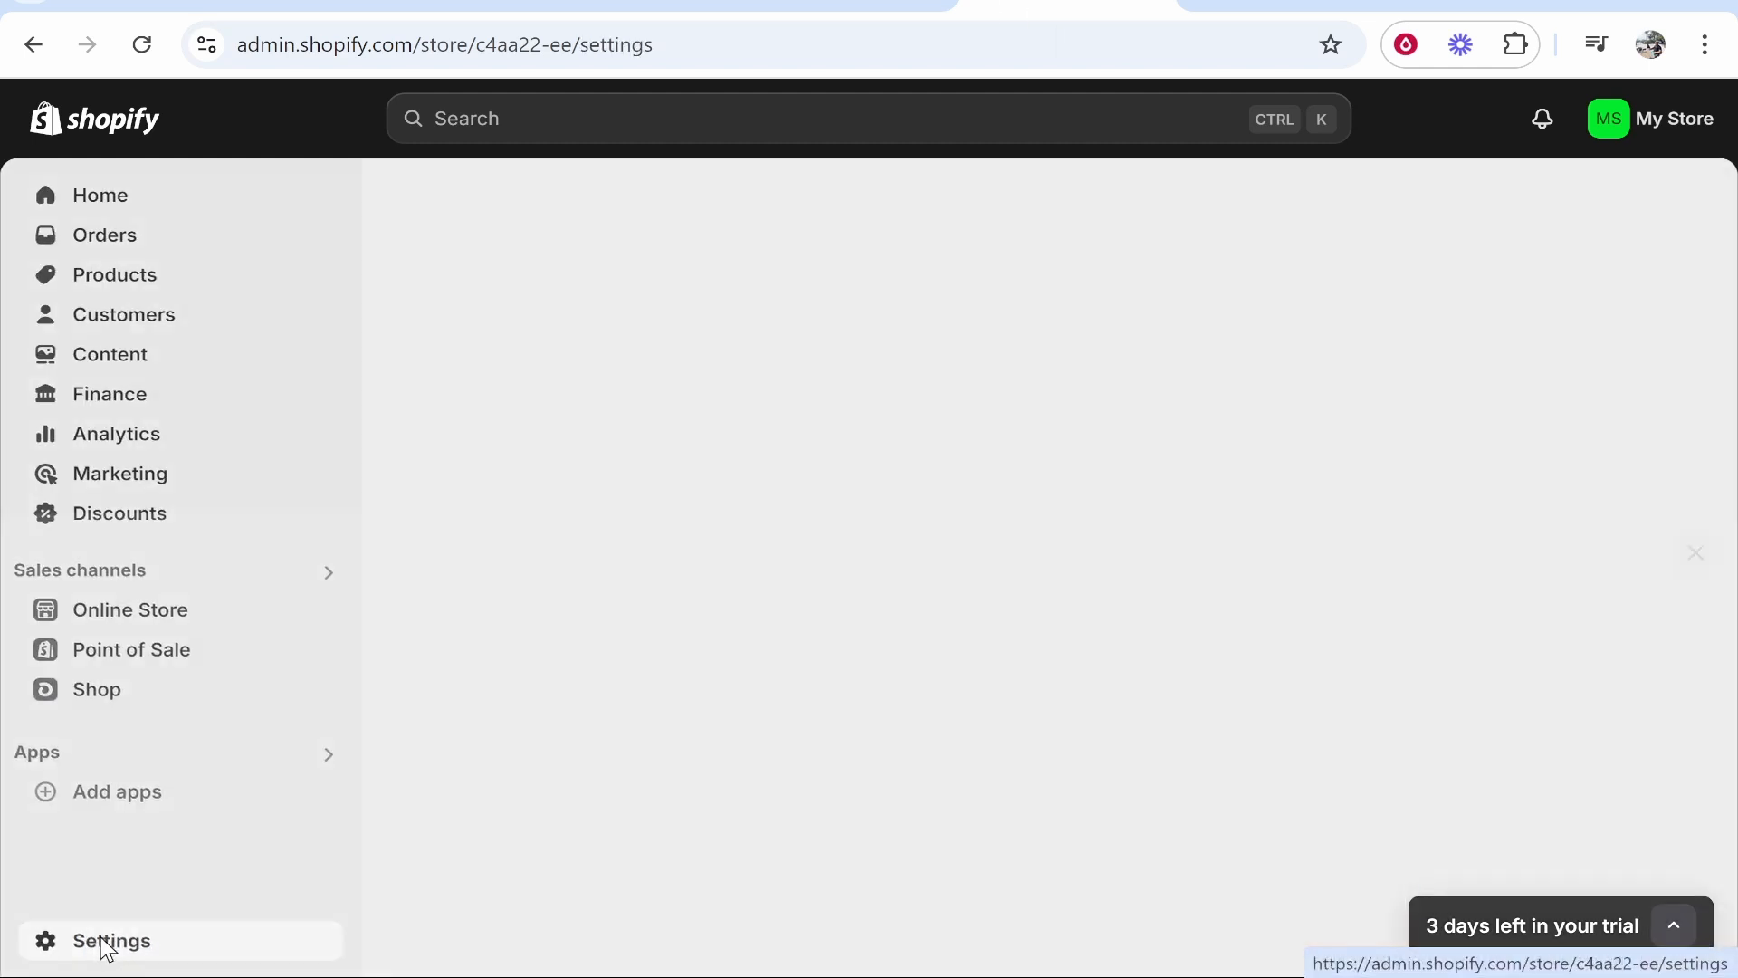
{"action": "left_click", "coordinate": [110, 940]}
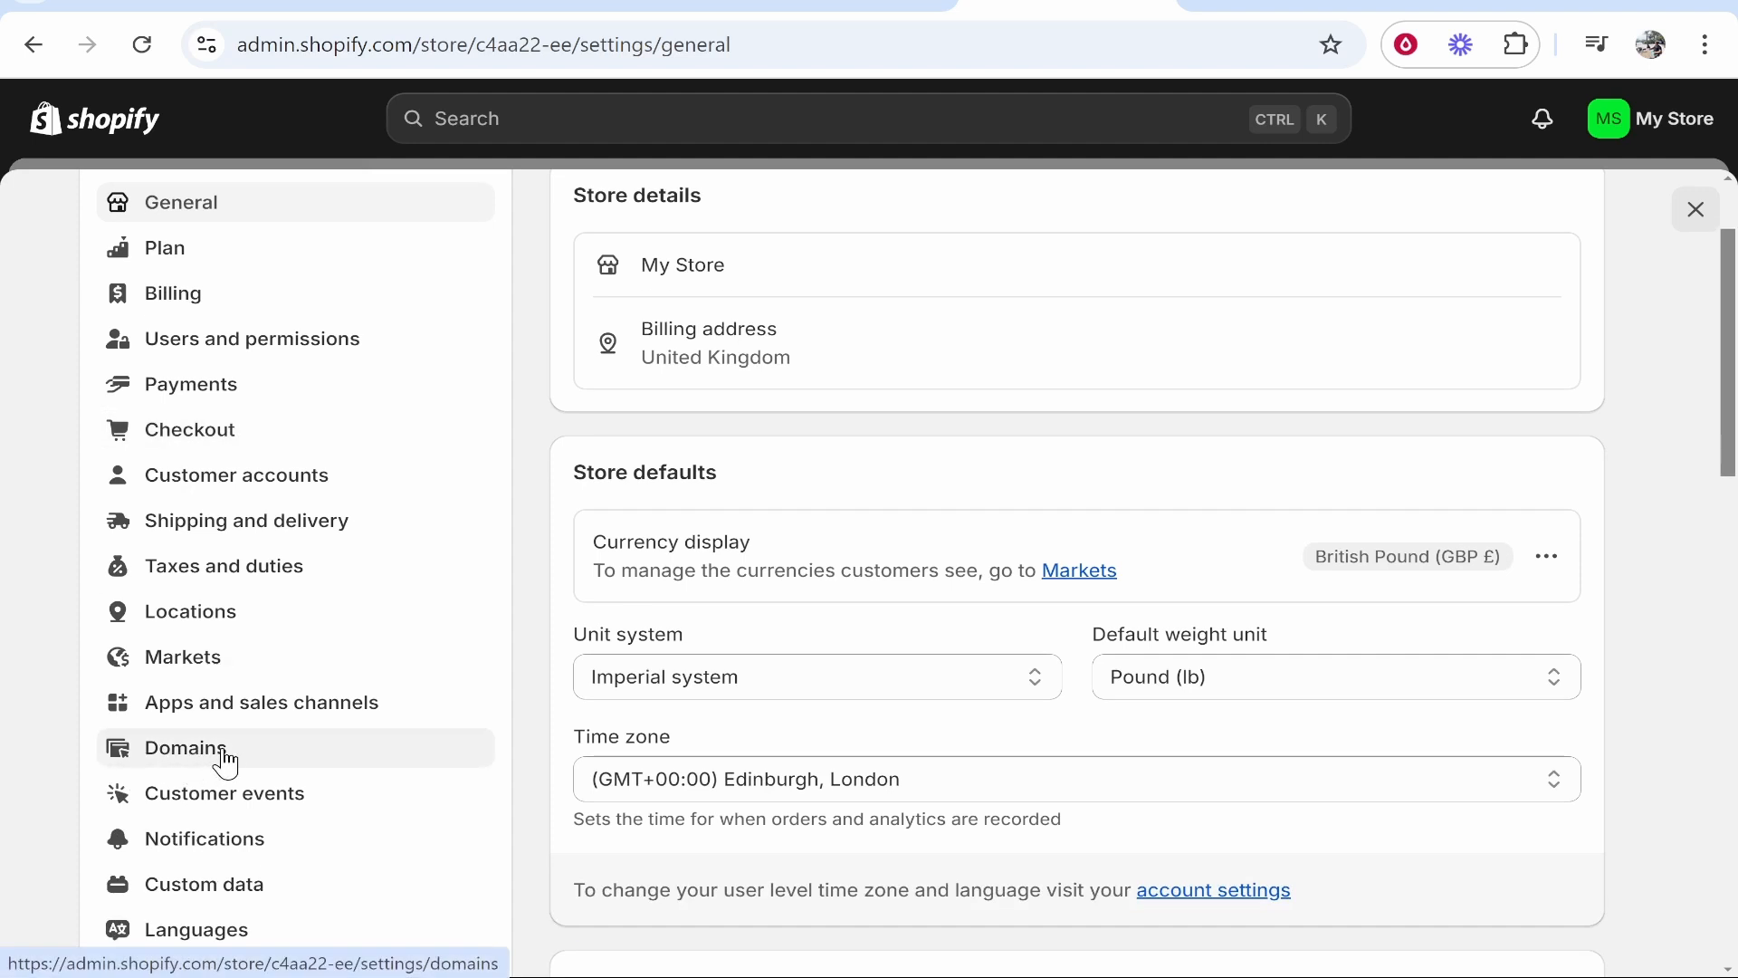
{"action": "left_click", "coordinate": [185, 747]}
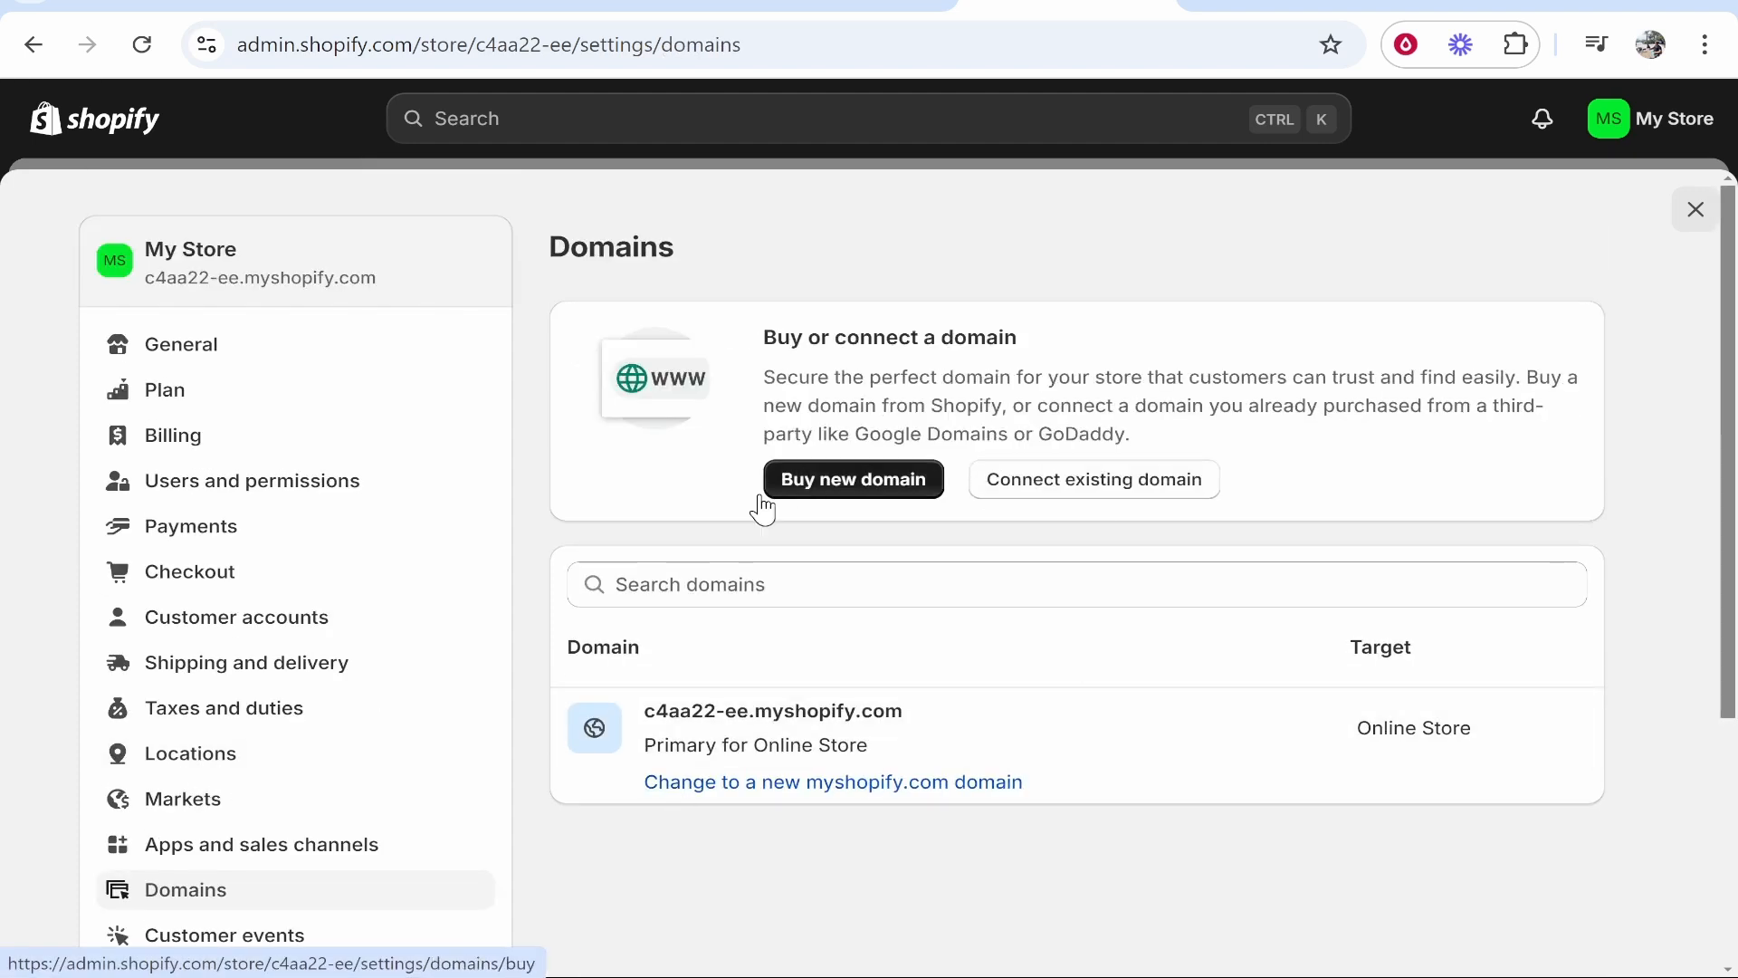
{"action": "mouse_move", "coordinate": [942, 491]}
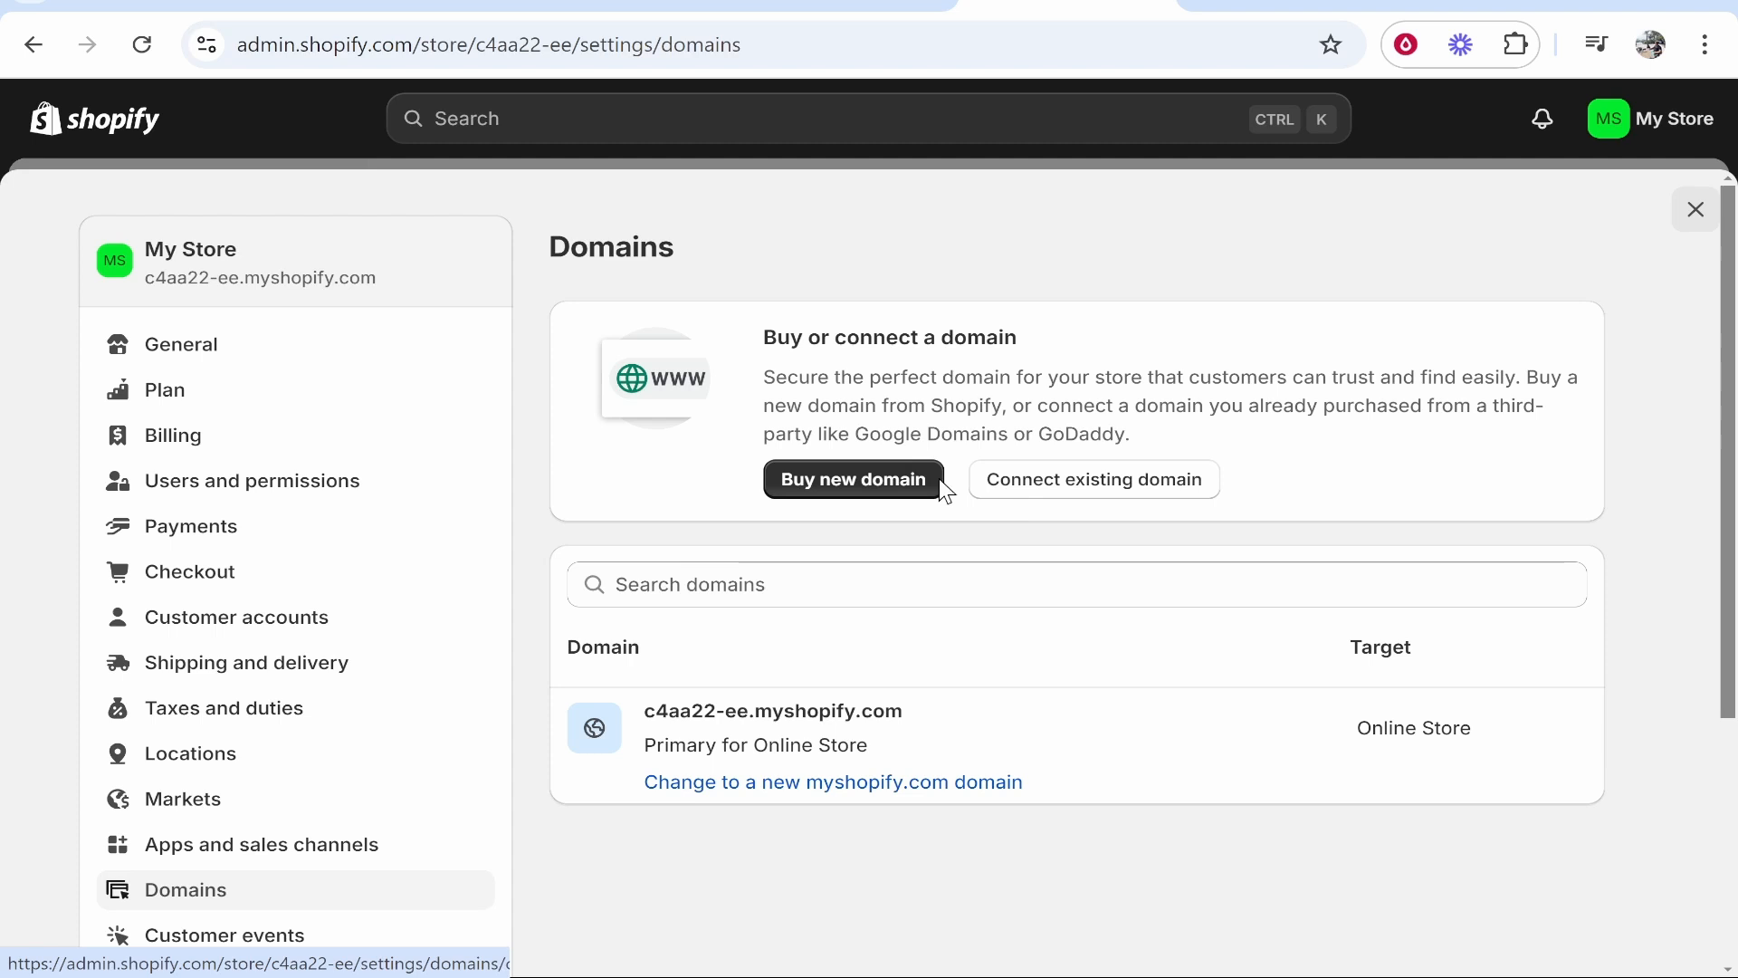
{"action": "double_click", "coordinate": [888, 337]}
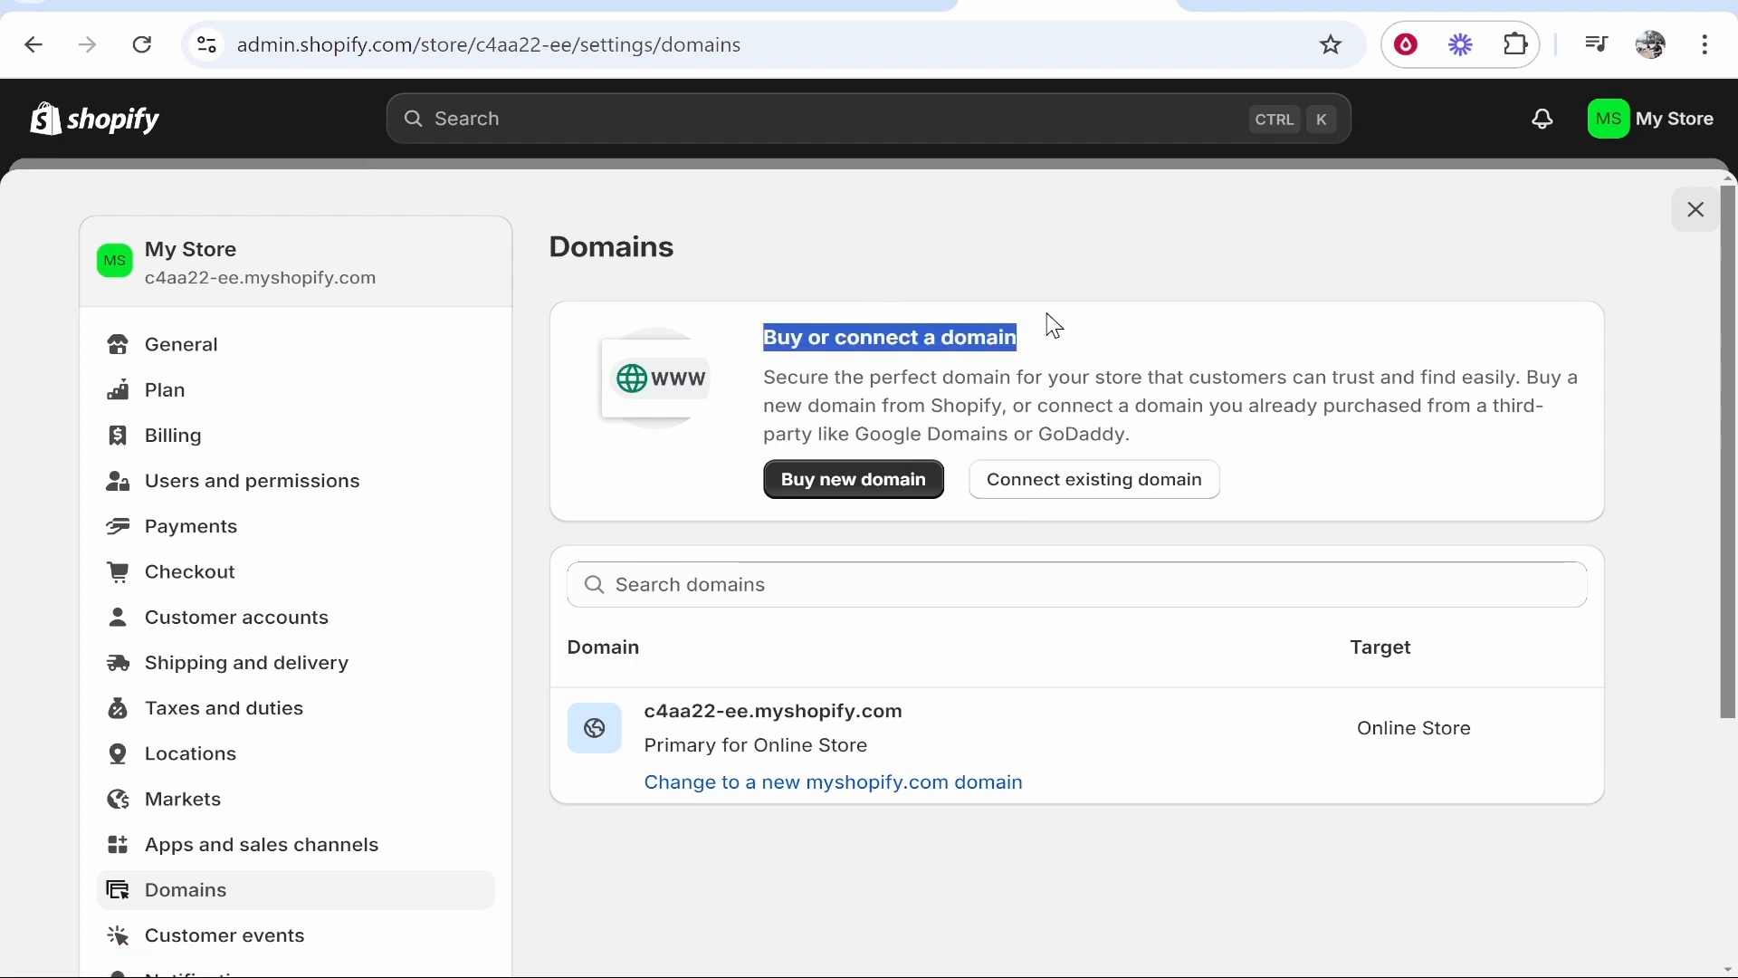
{"action": "mouse_move", "coordinate": [1122, 508]}
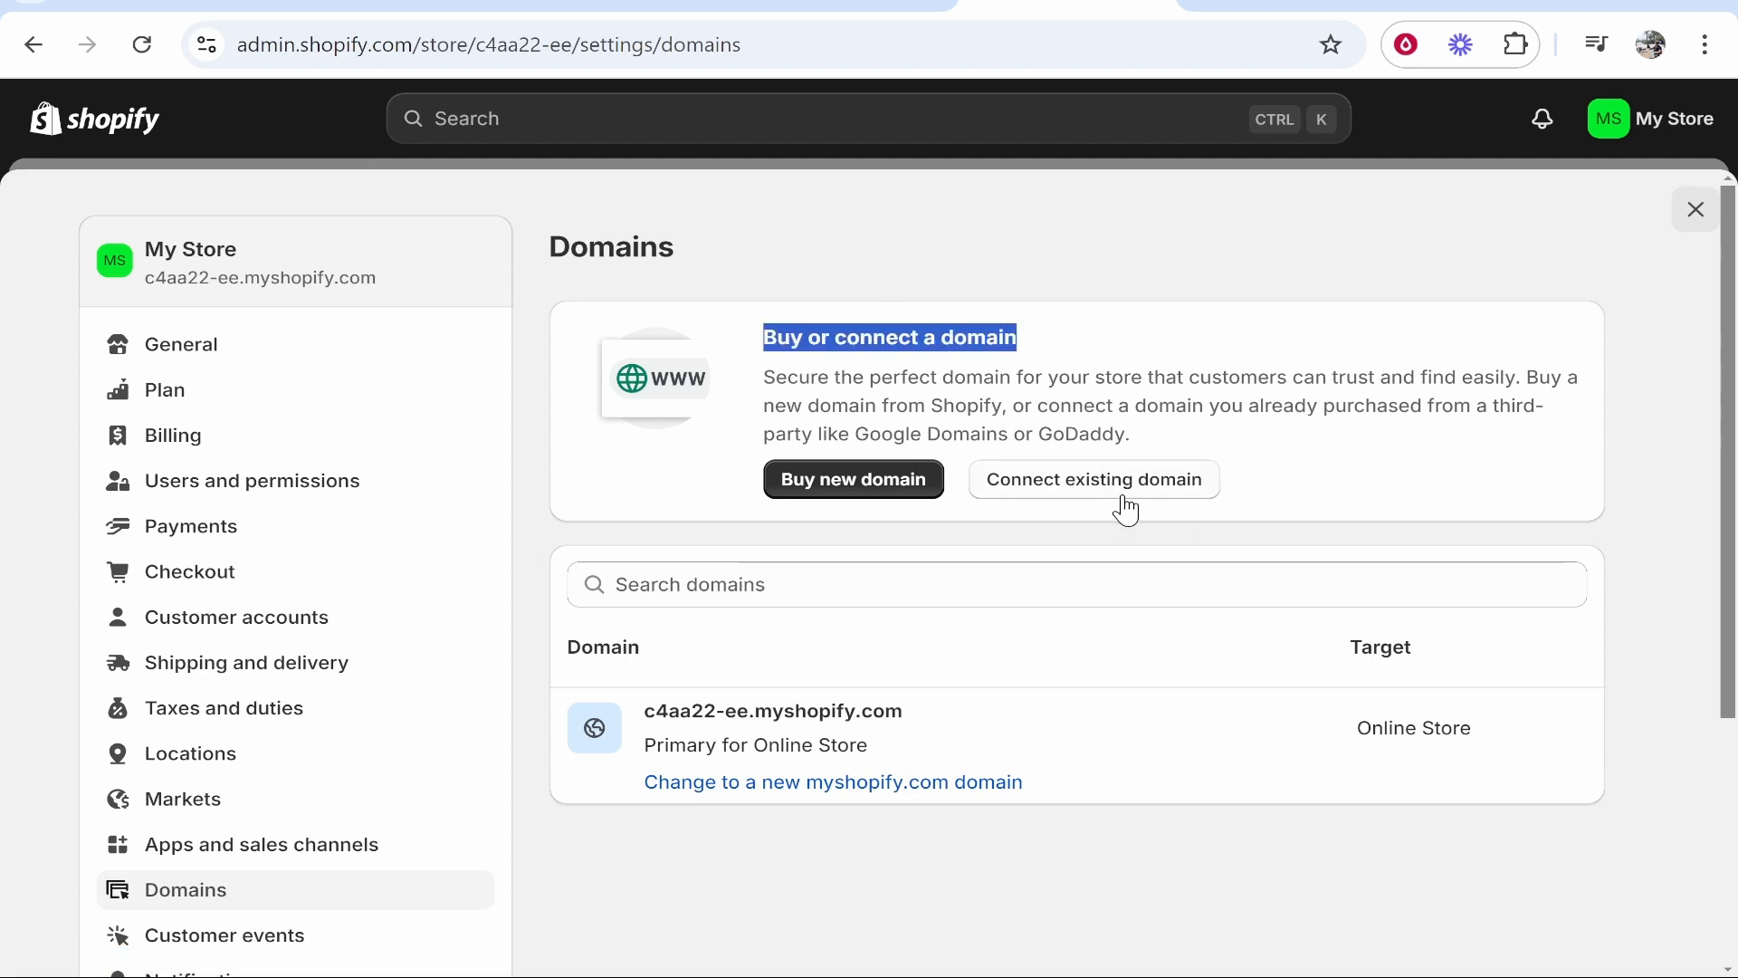
{"action": "left_click", "coordinate": [1092, 479]}
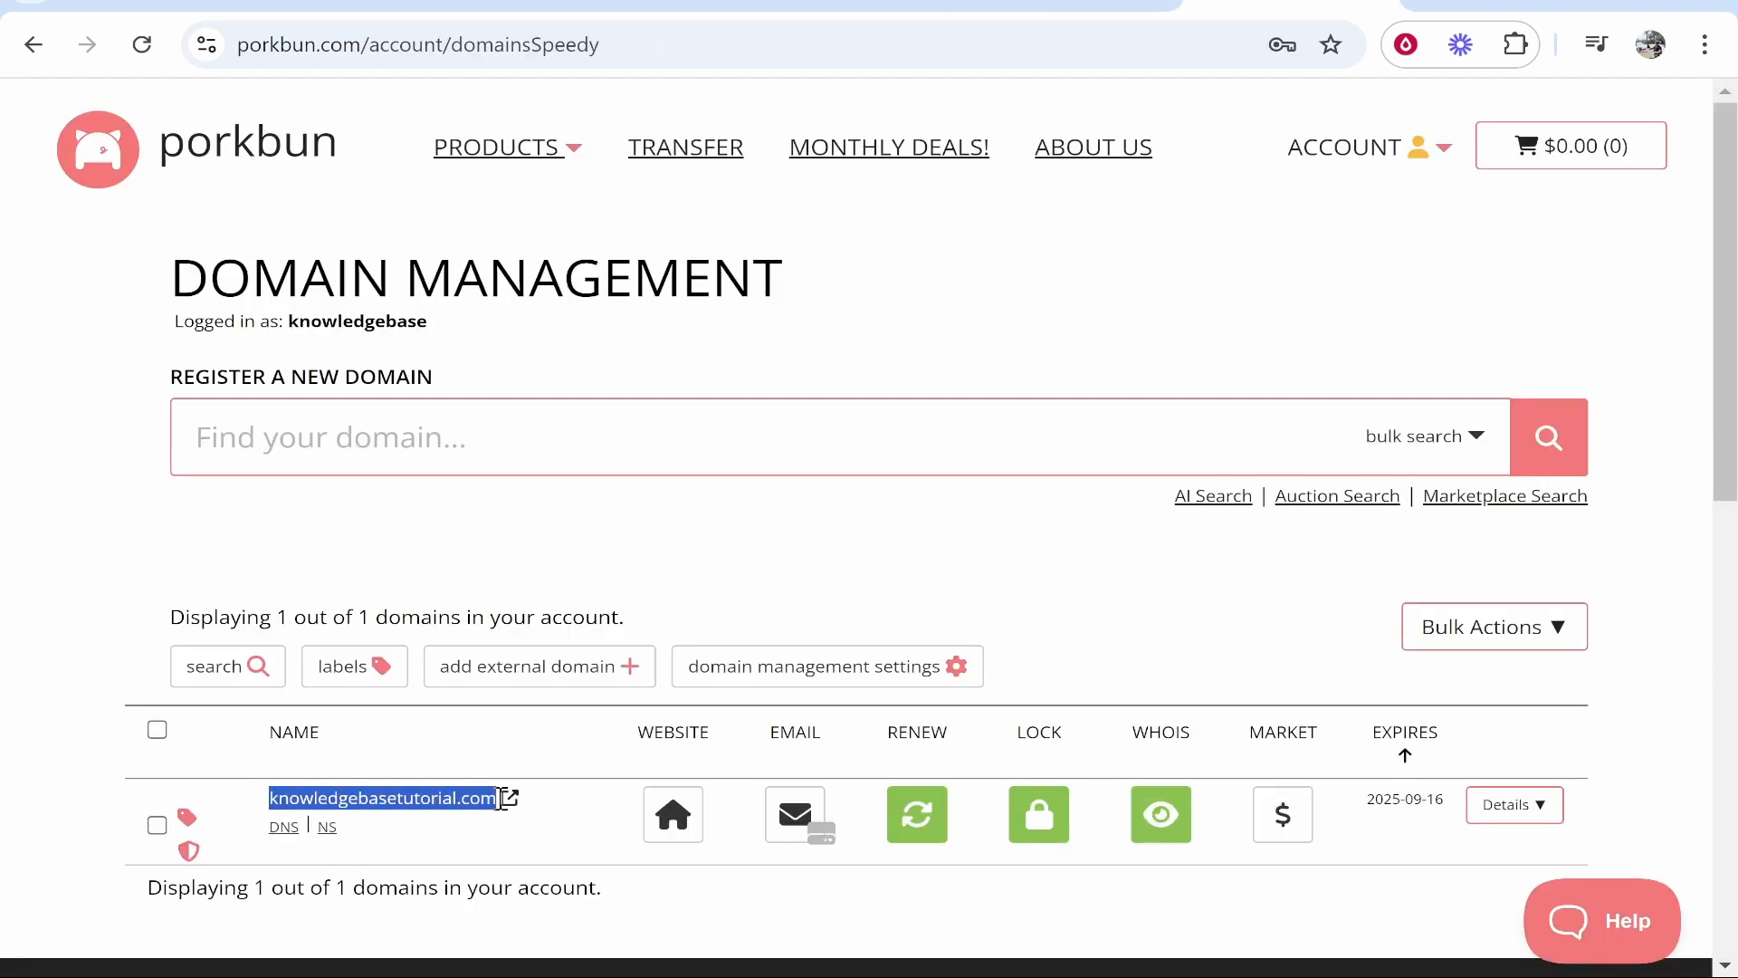
{"action": "mouse_move", "coordinate": [692, 196]}
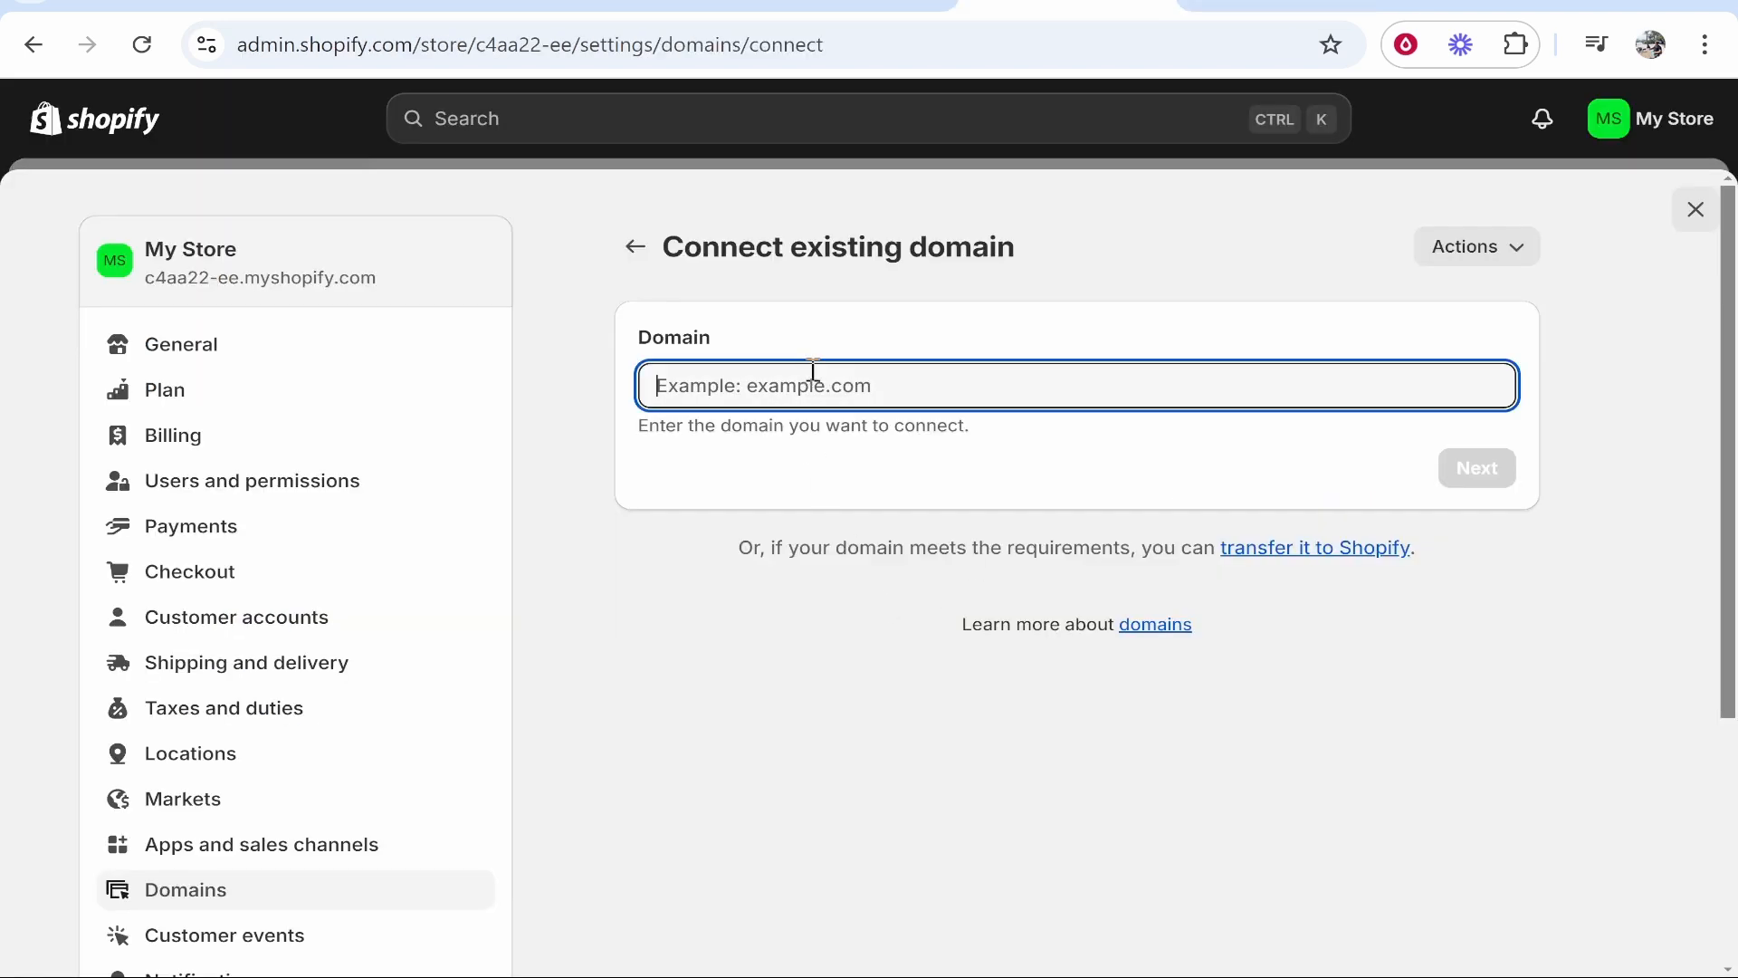
{"action": "type", "text": "www.knowledgebasetutorial.com"}
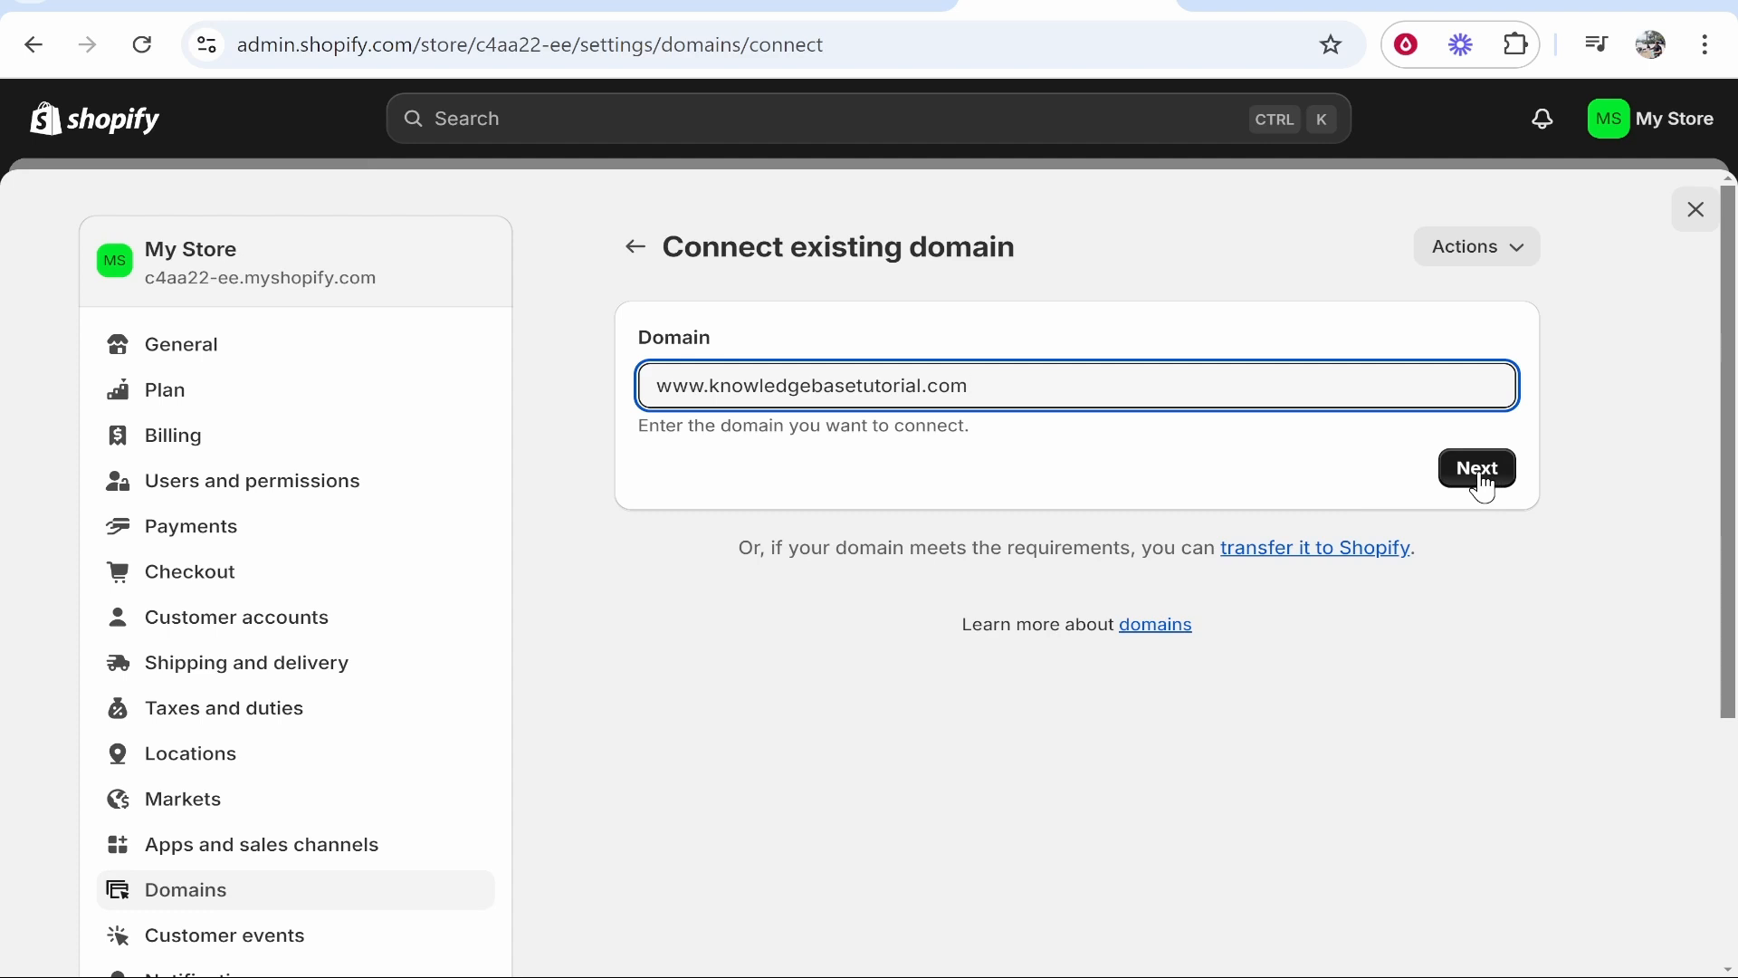
{"action": "left_click", "coordinate": [1475, 467]}
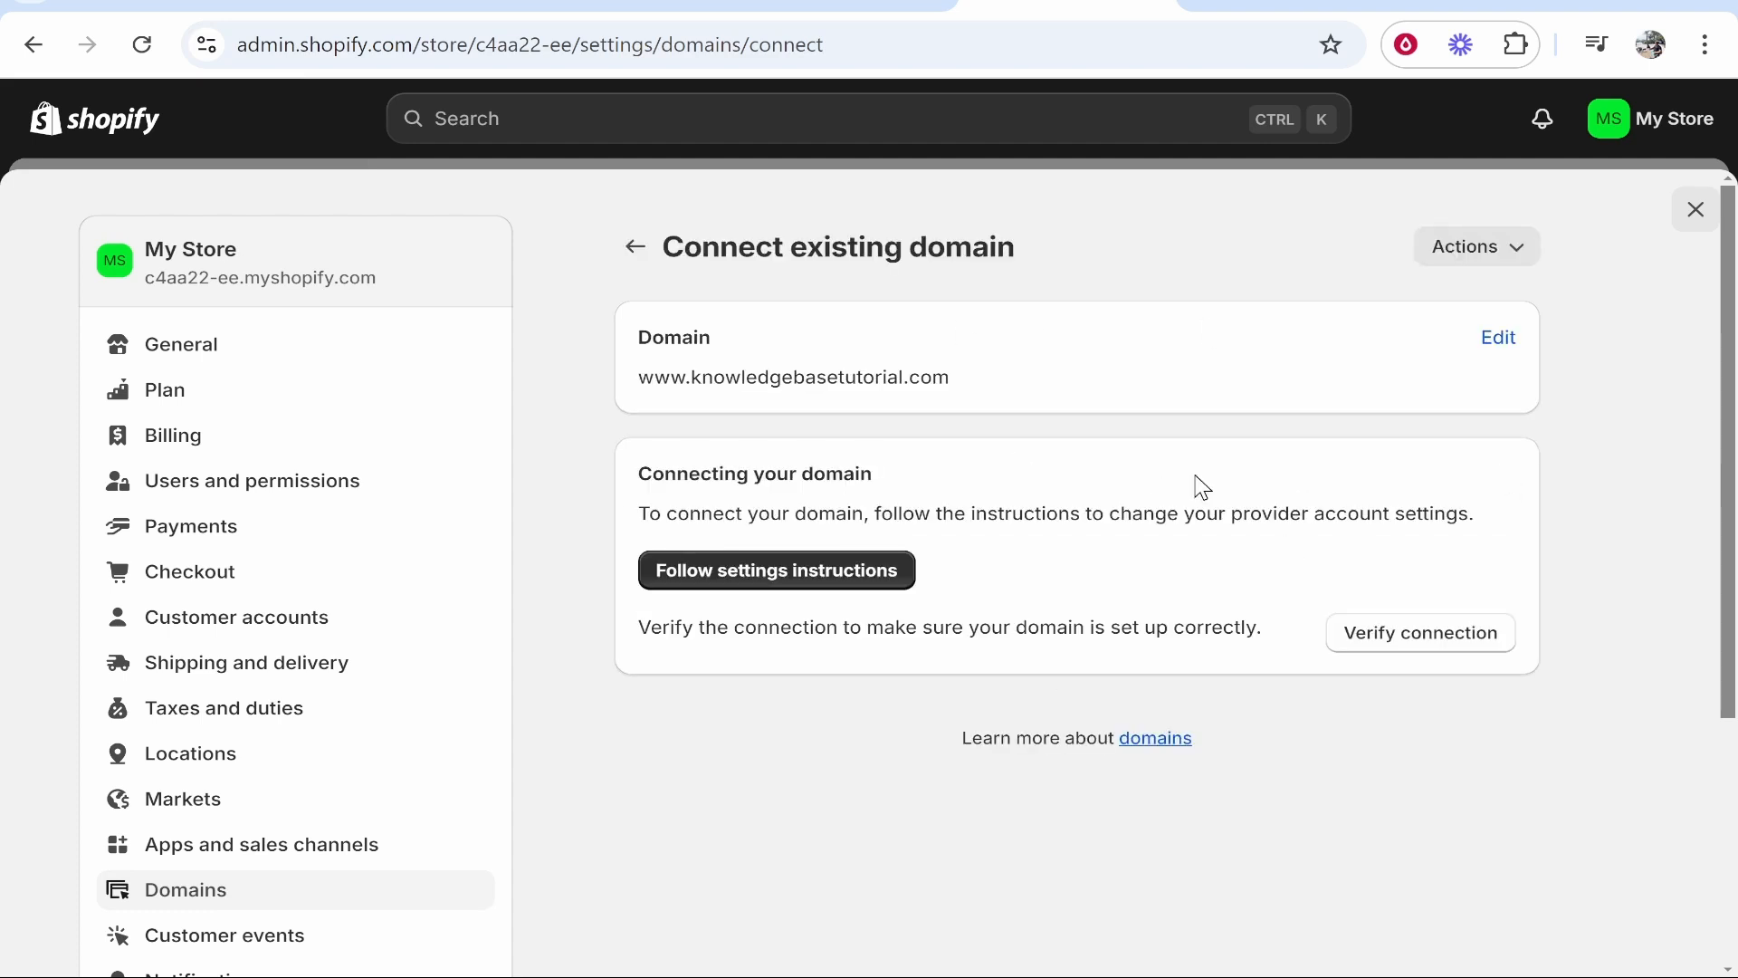
{"action": "mouse_move", "coordinate": [1451, 312]}
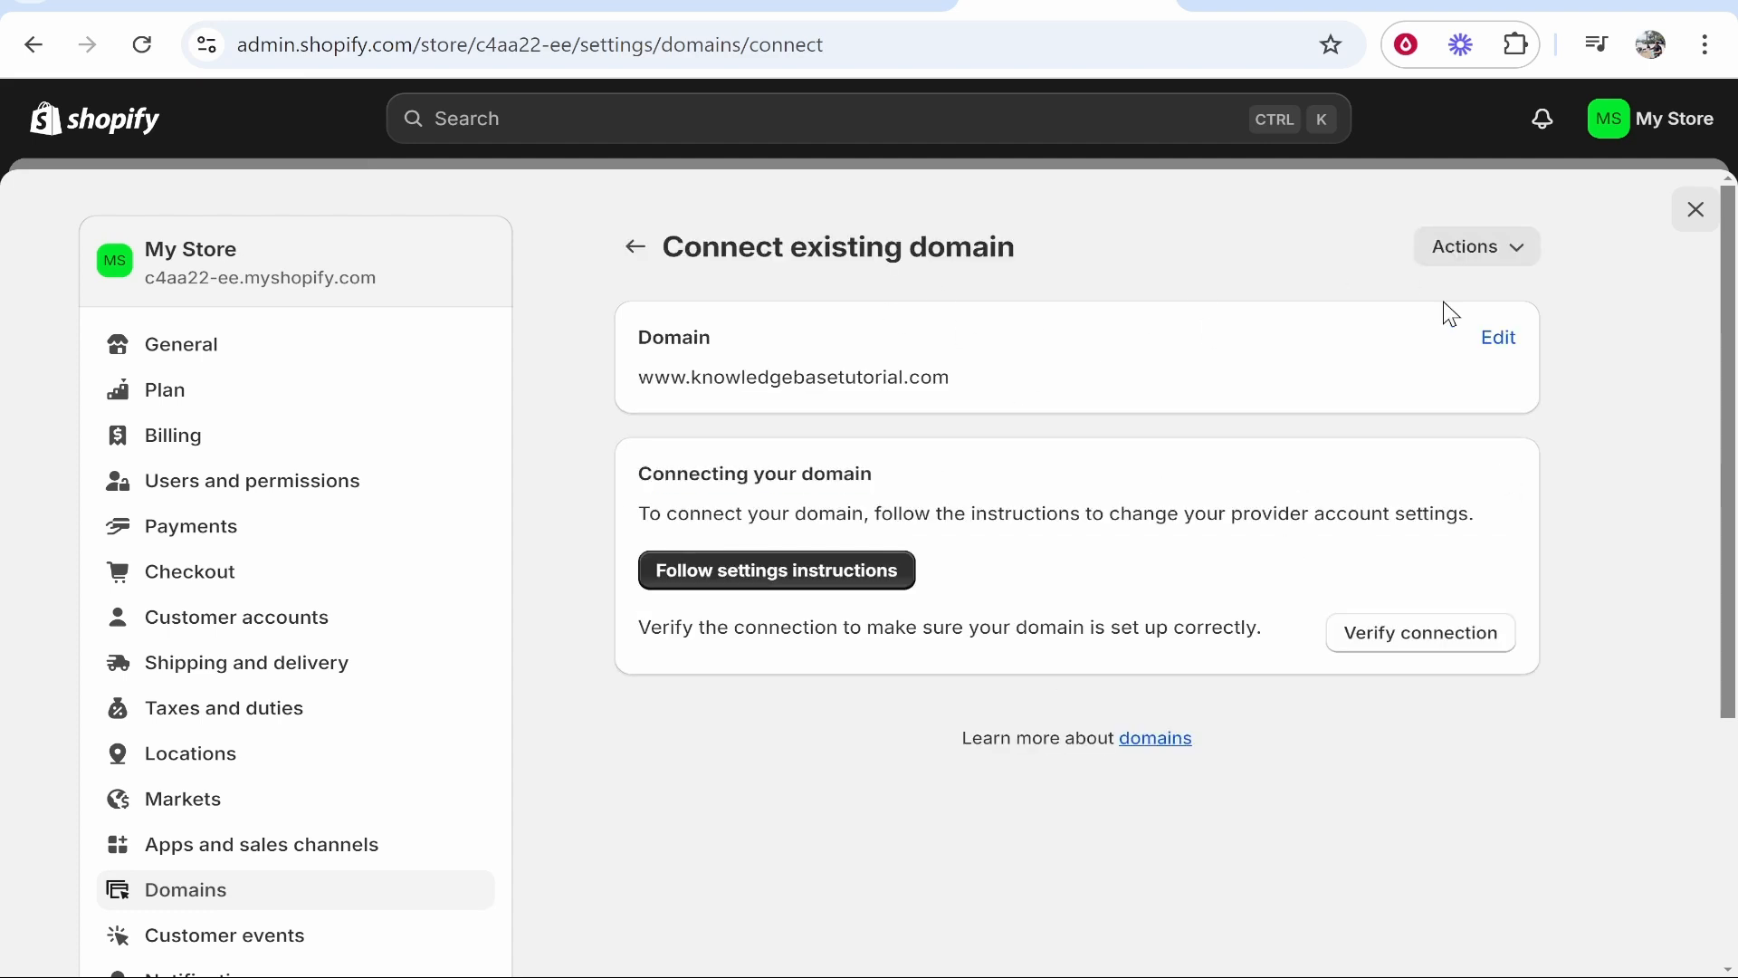
{"action": "mouse_move", "coordinate": [655, 598]}
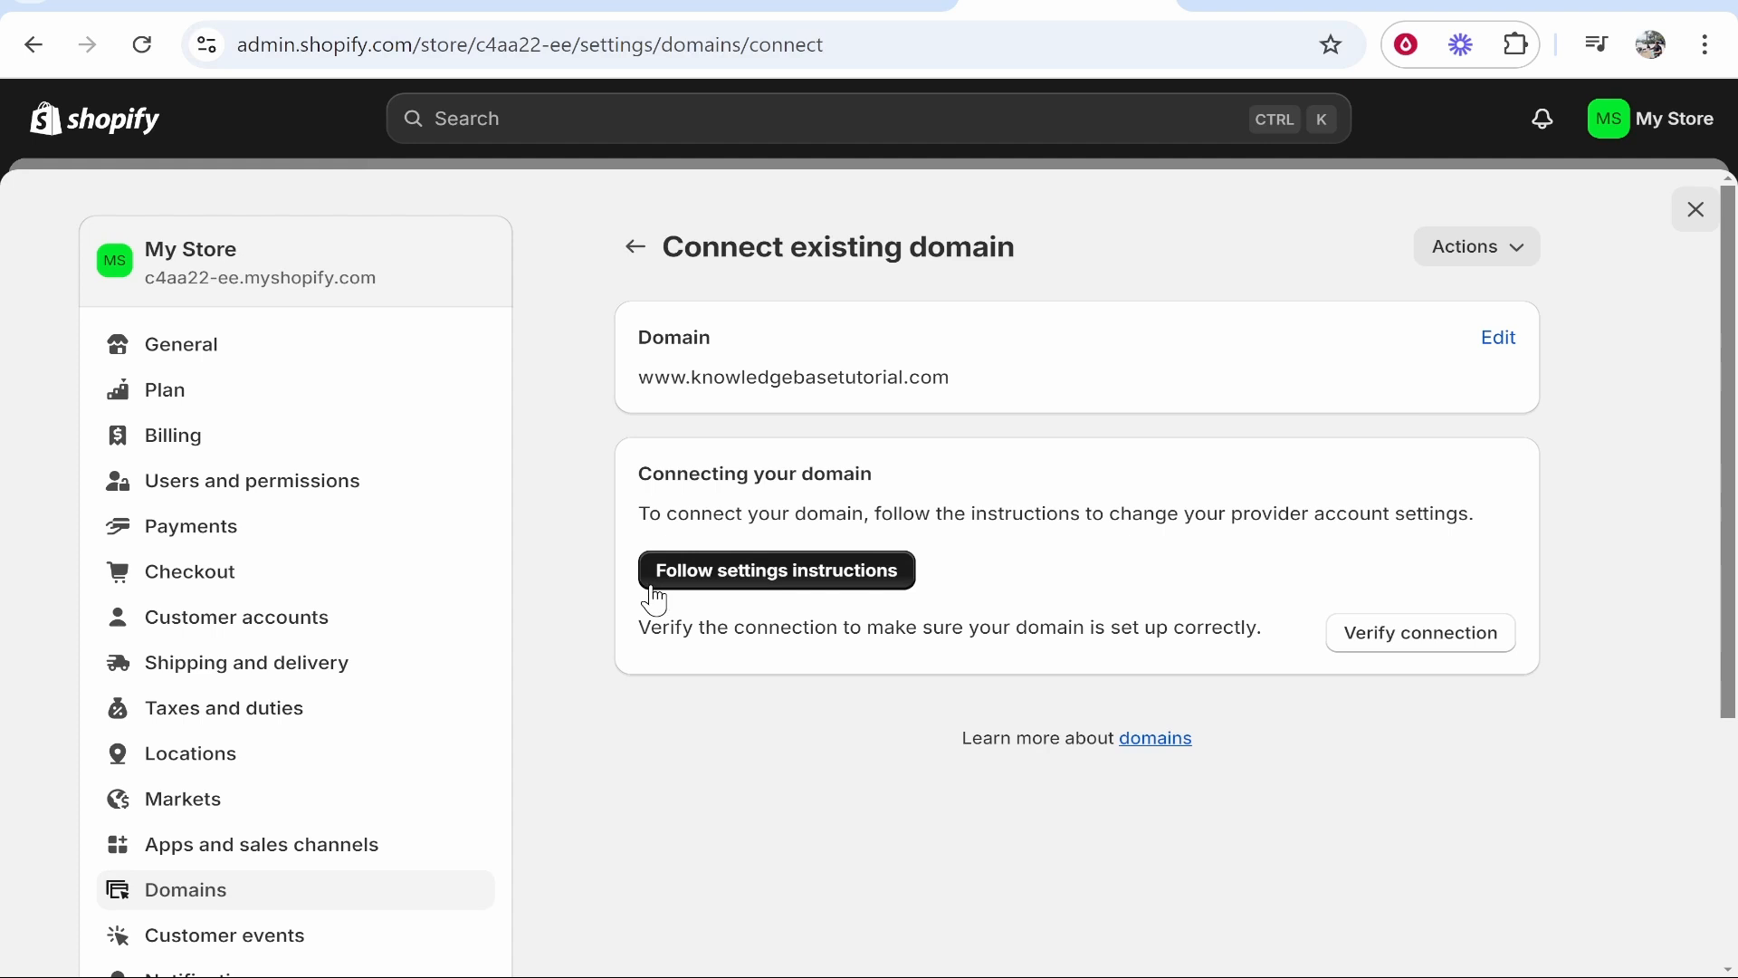
View the domain provider's settings instructions for the connection.
{"action": "left_click", "coordinate": [776, 569]}
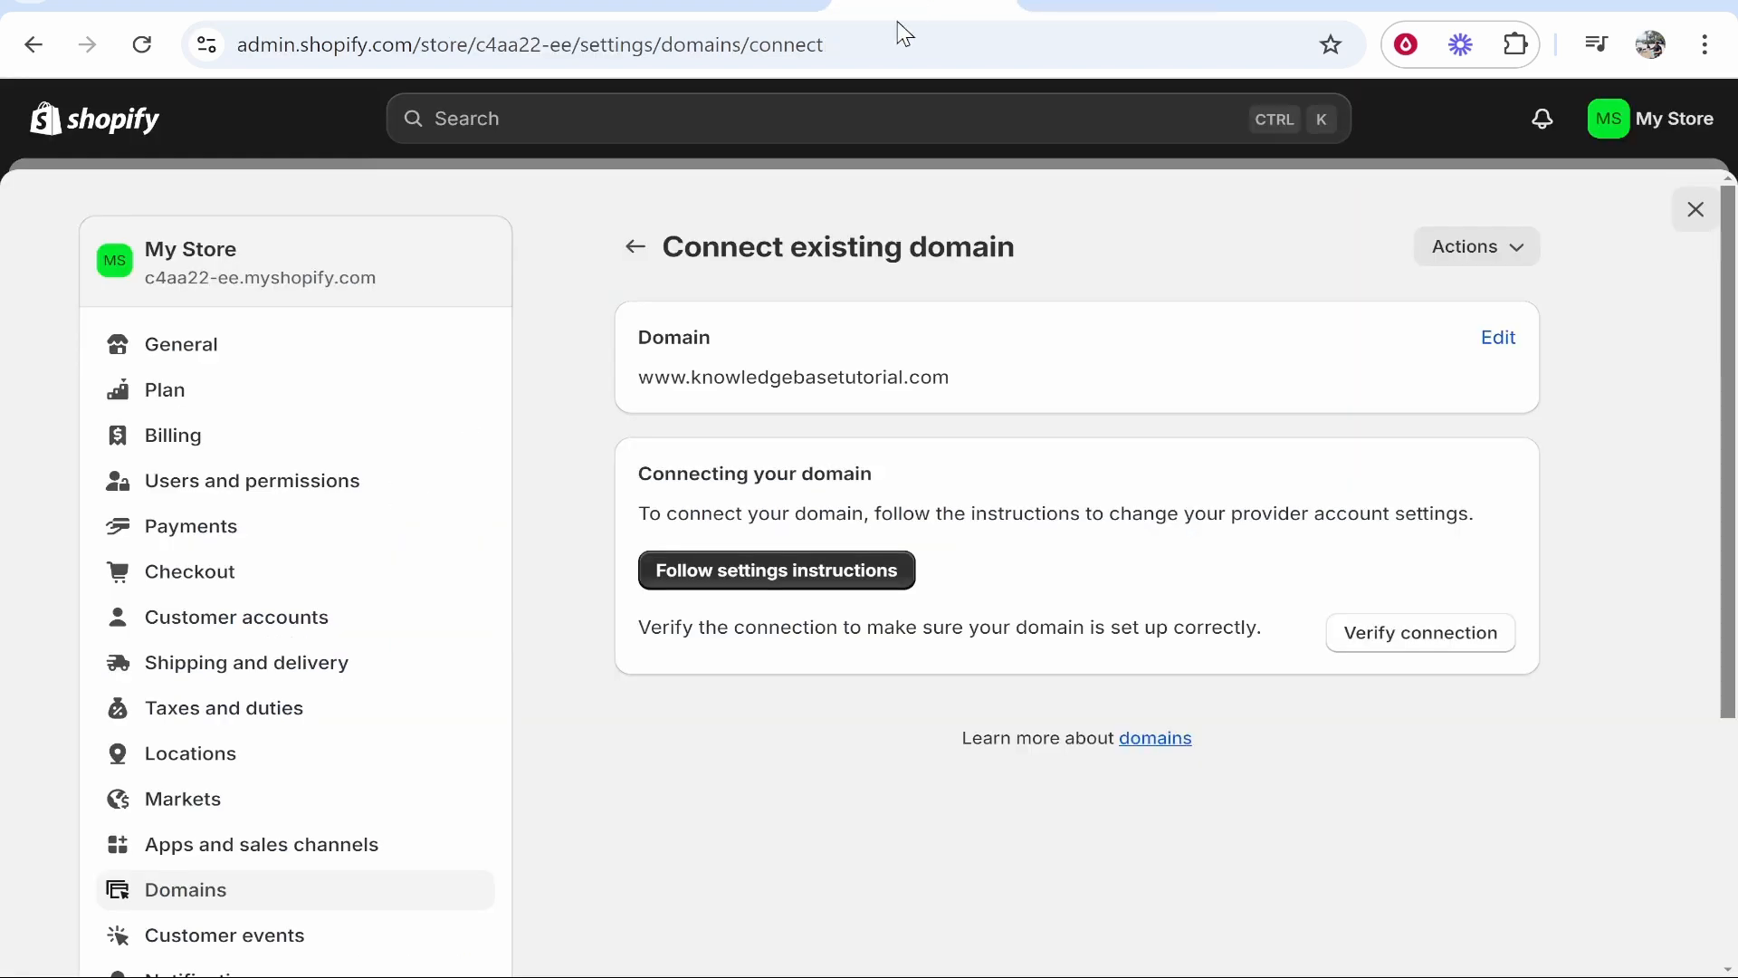
{"action": "mouse_move", "coordinate": [968, 390]}
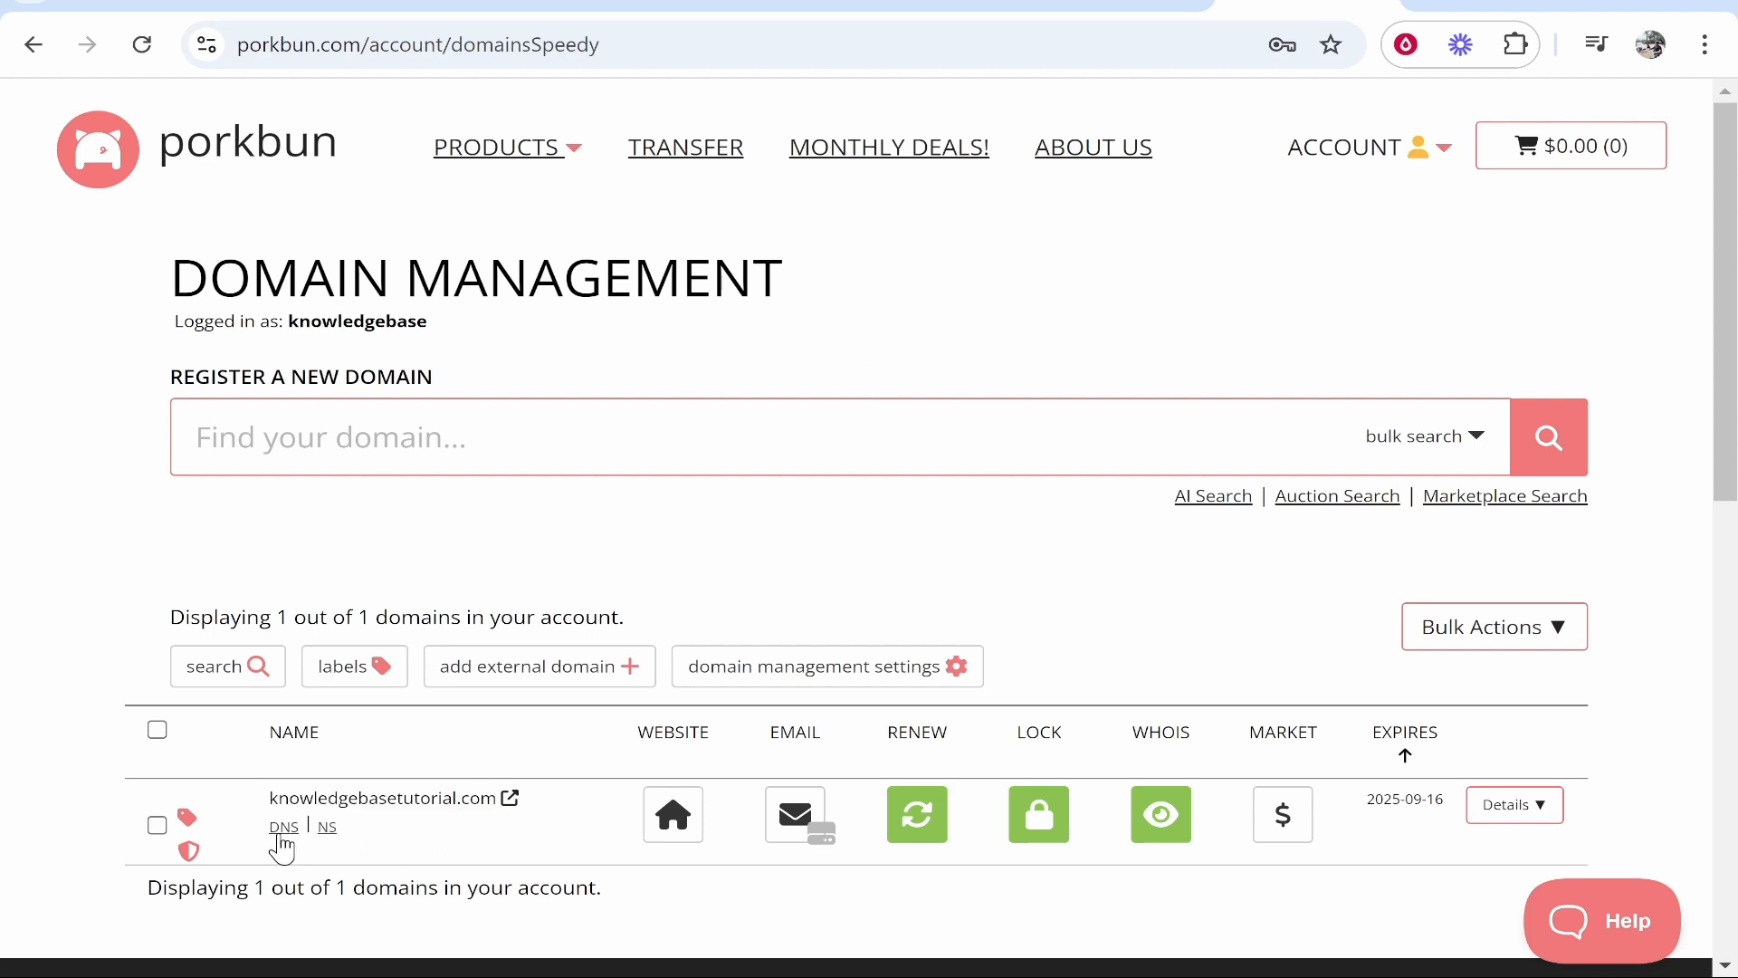
{"action": "mouse_move", "coordinate": [292, 846]}
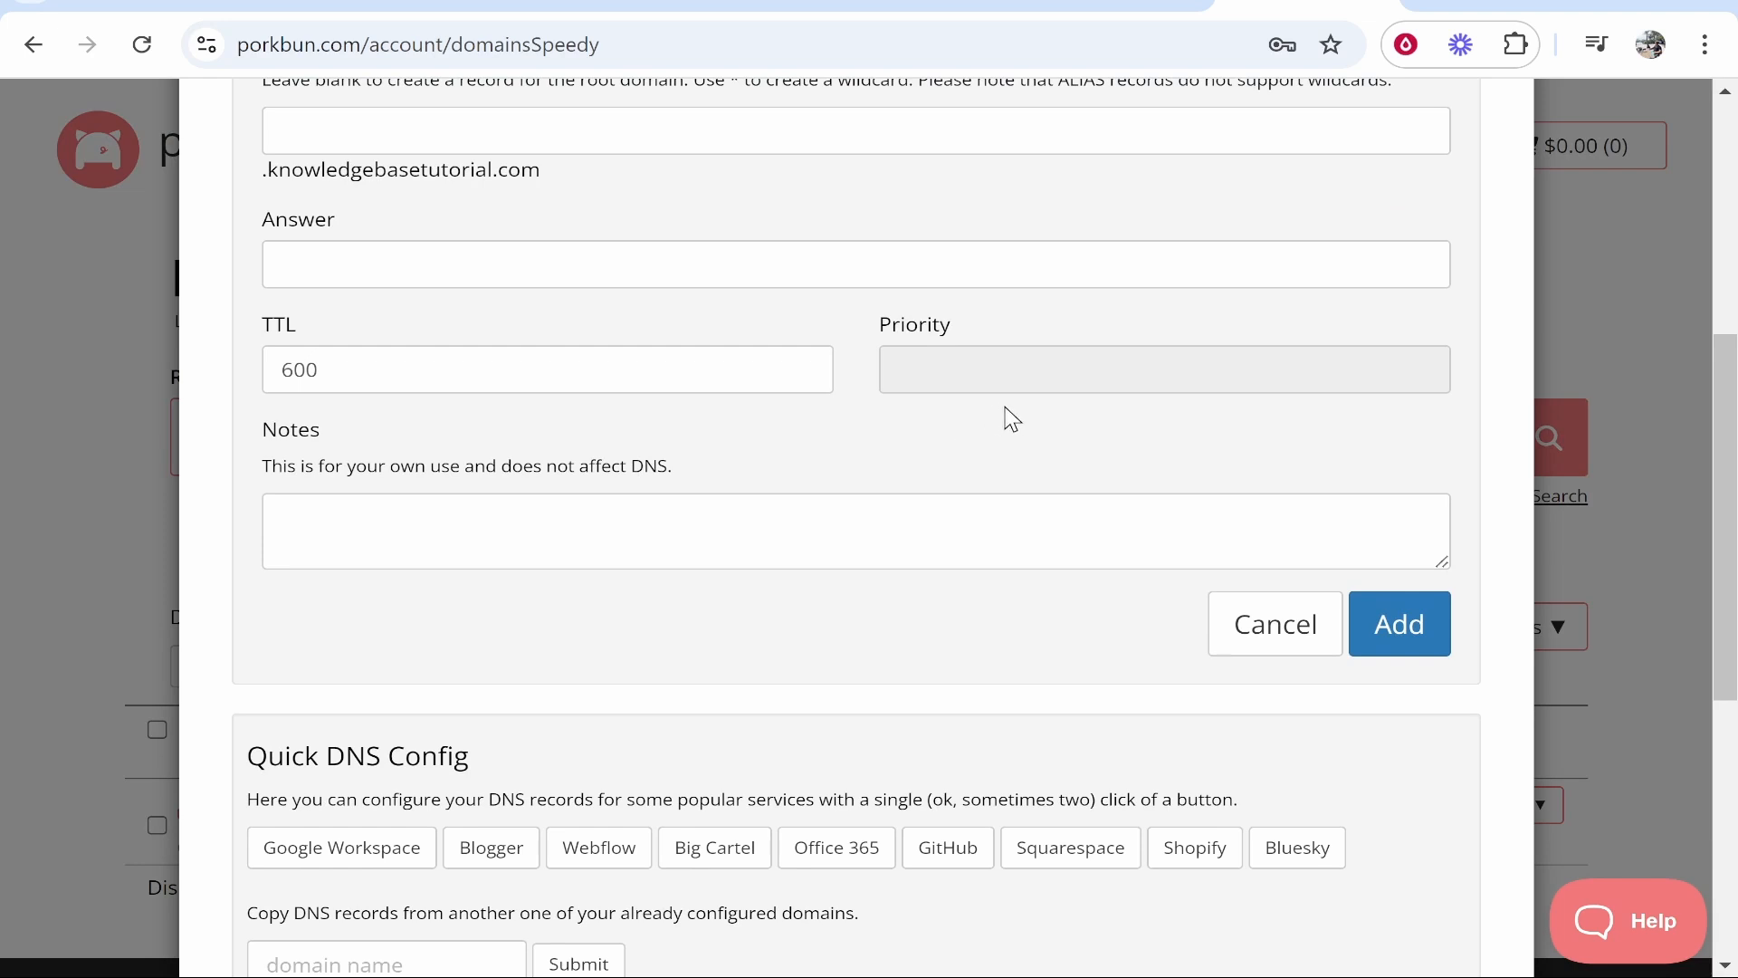
Apply Porkbun's Shopify DNS preset: A record 23.227.38.65 and www CNAME shops.myshopify.com.
{"action": "scroll", "scroll_direction": "down", "scroll_amount": 3}
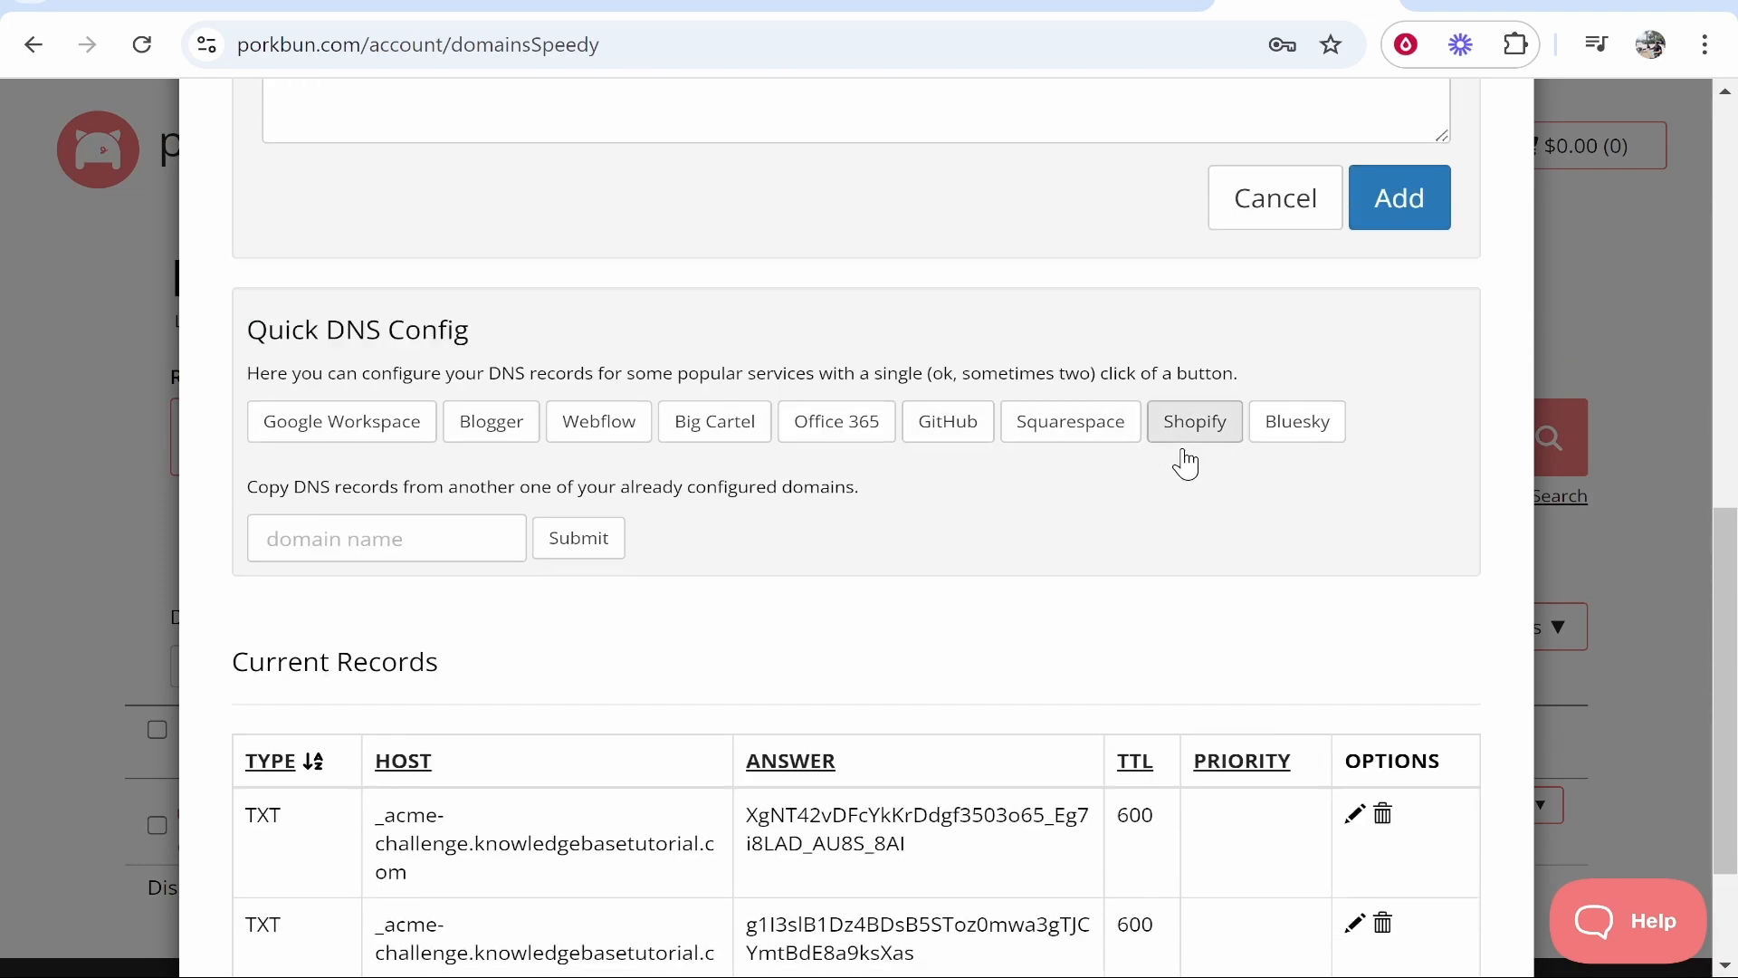
{"action": "left_click", "coordinate": [1195, 421]}
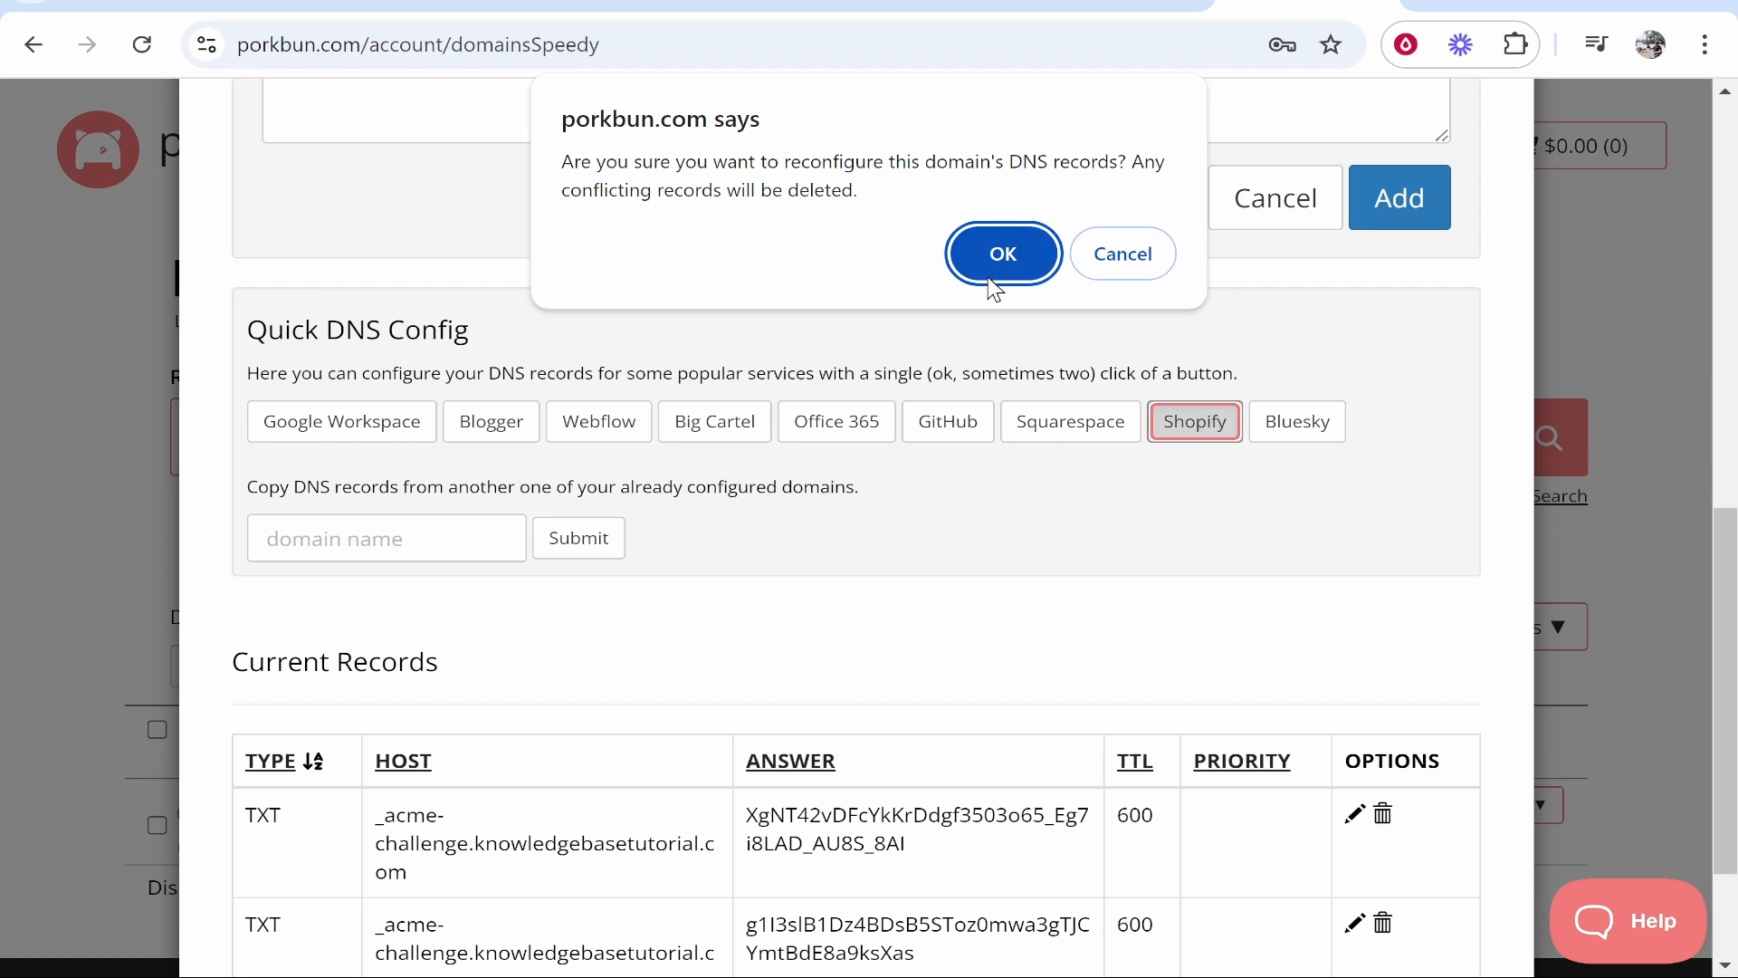
{"action": "left_click", "coordinate": [1002, 252]}
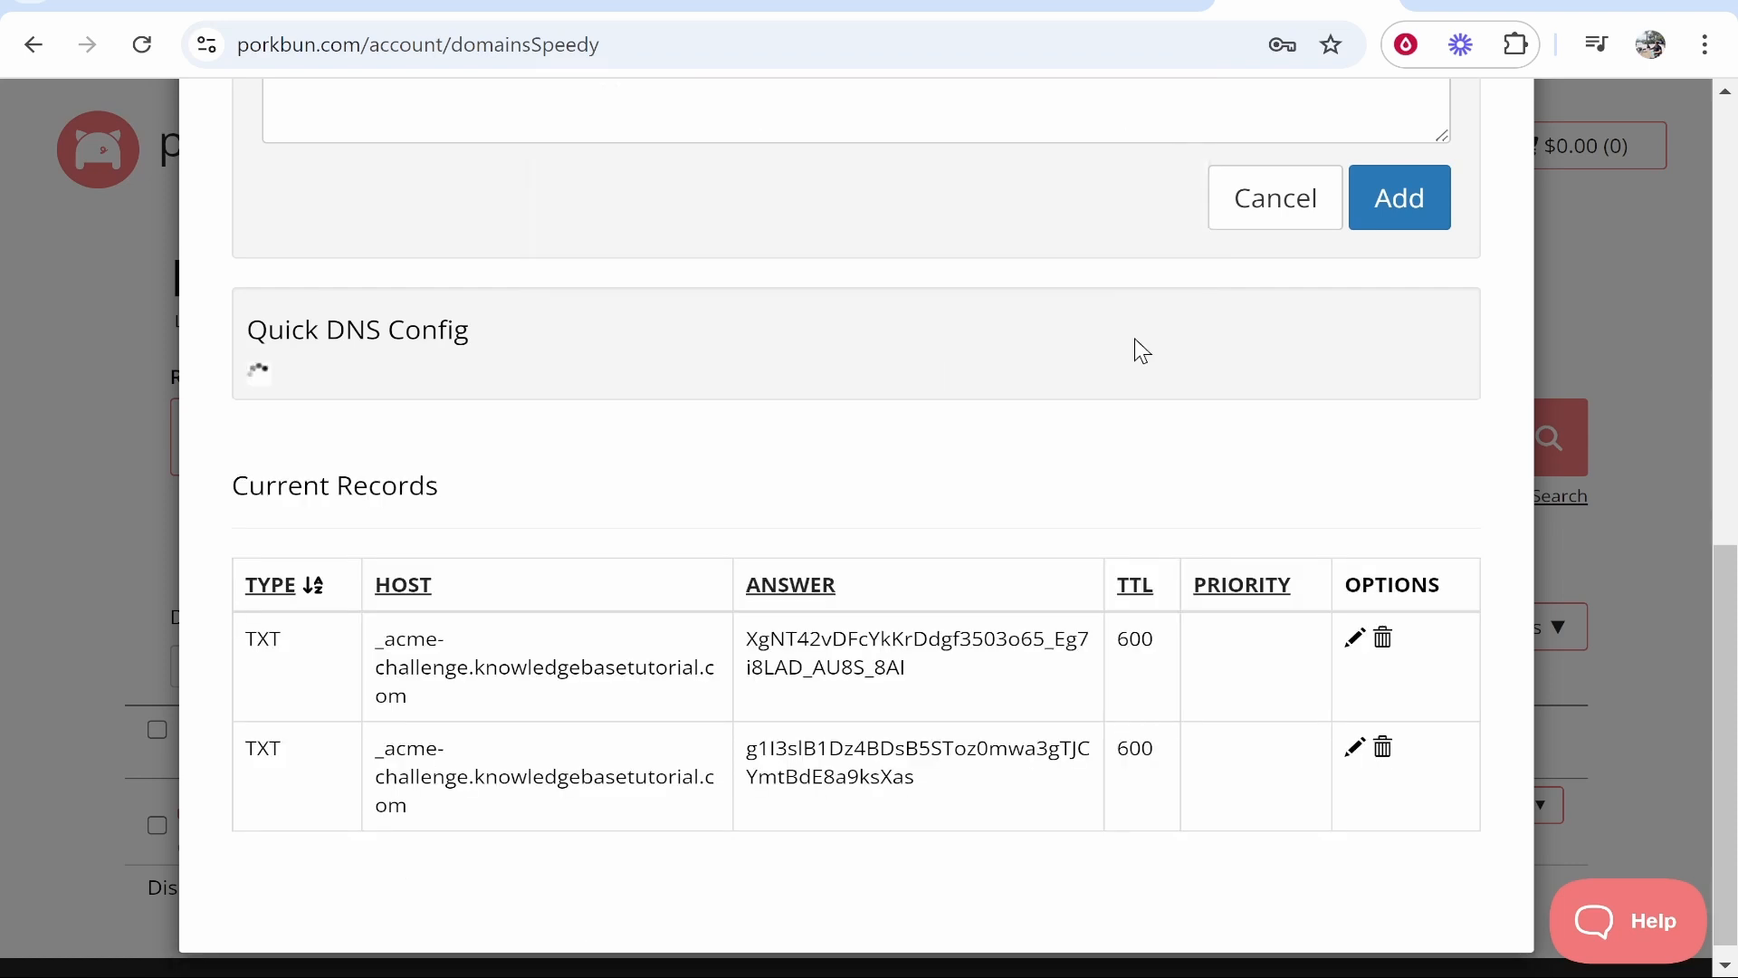
{"action": "left_click", "coordinate": [1399, 197]}
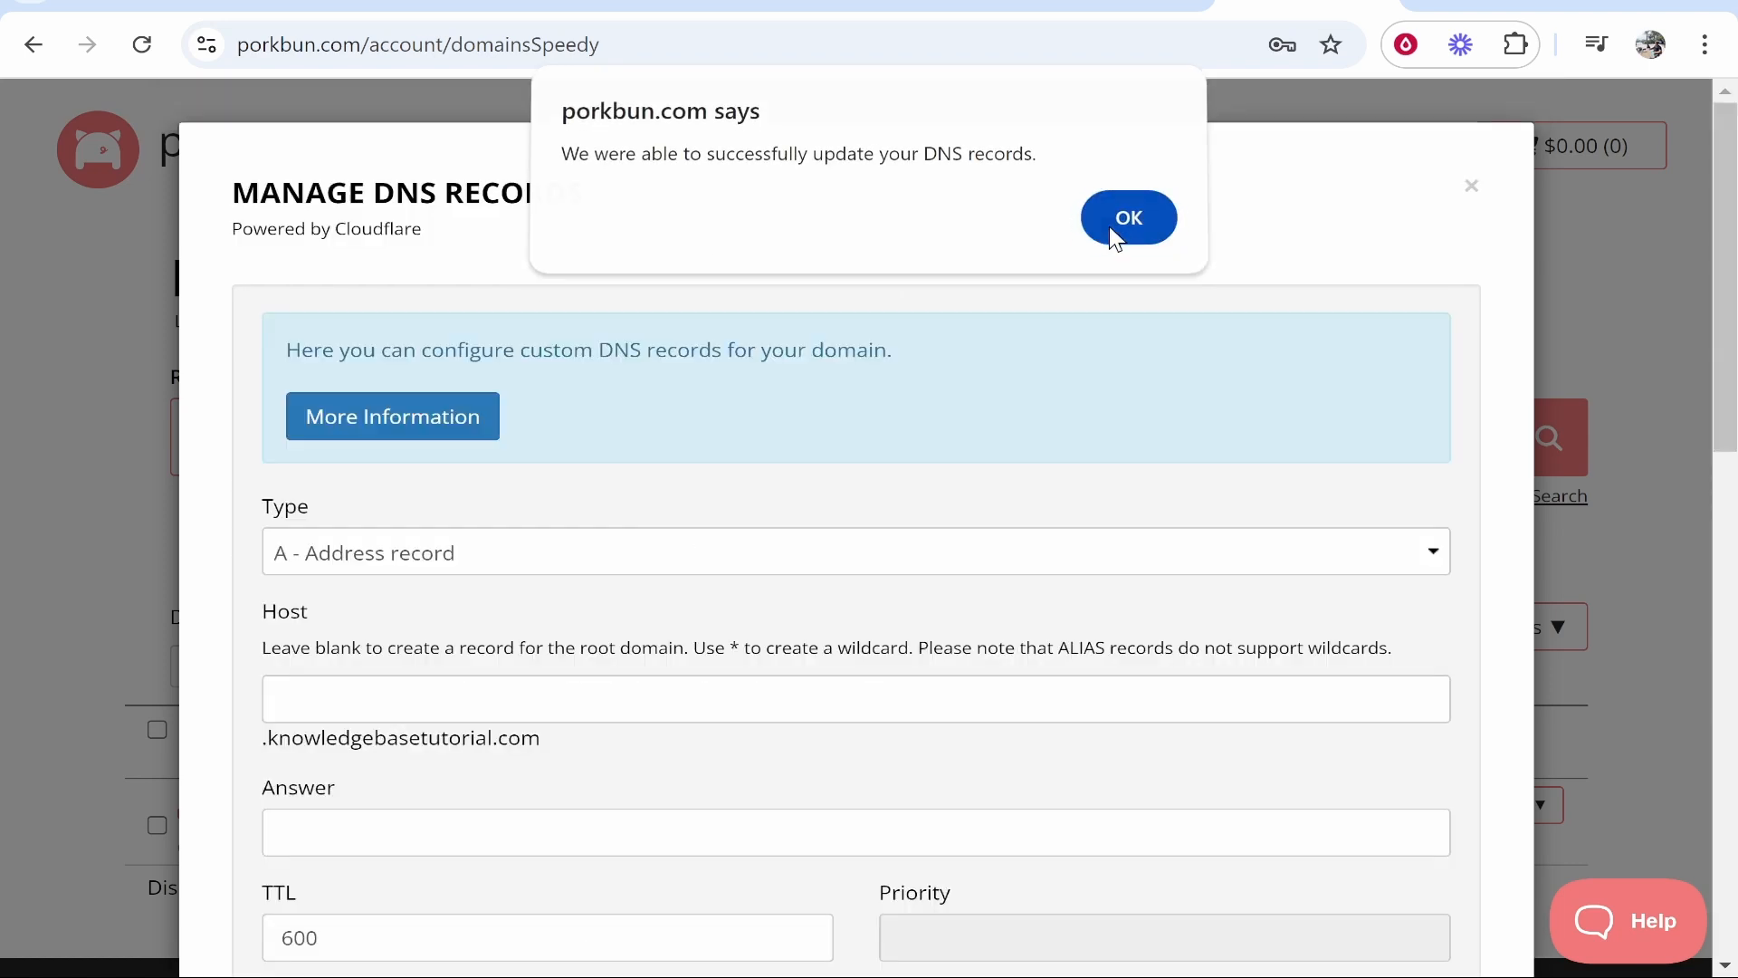
{"action": "left_click", "coordinate": [1127, 216]}
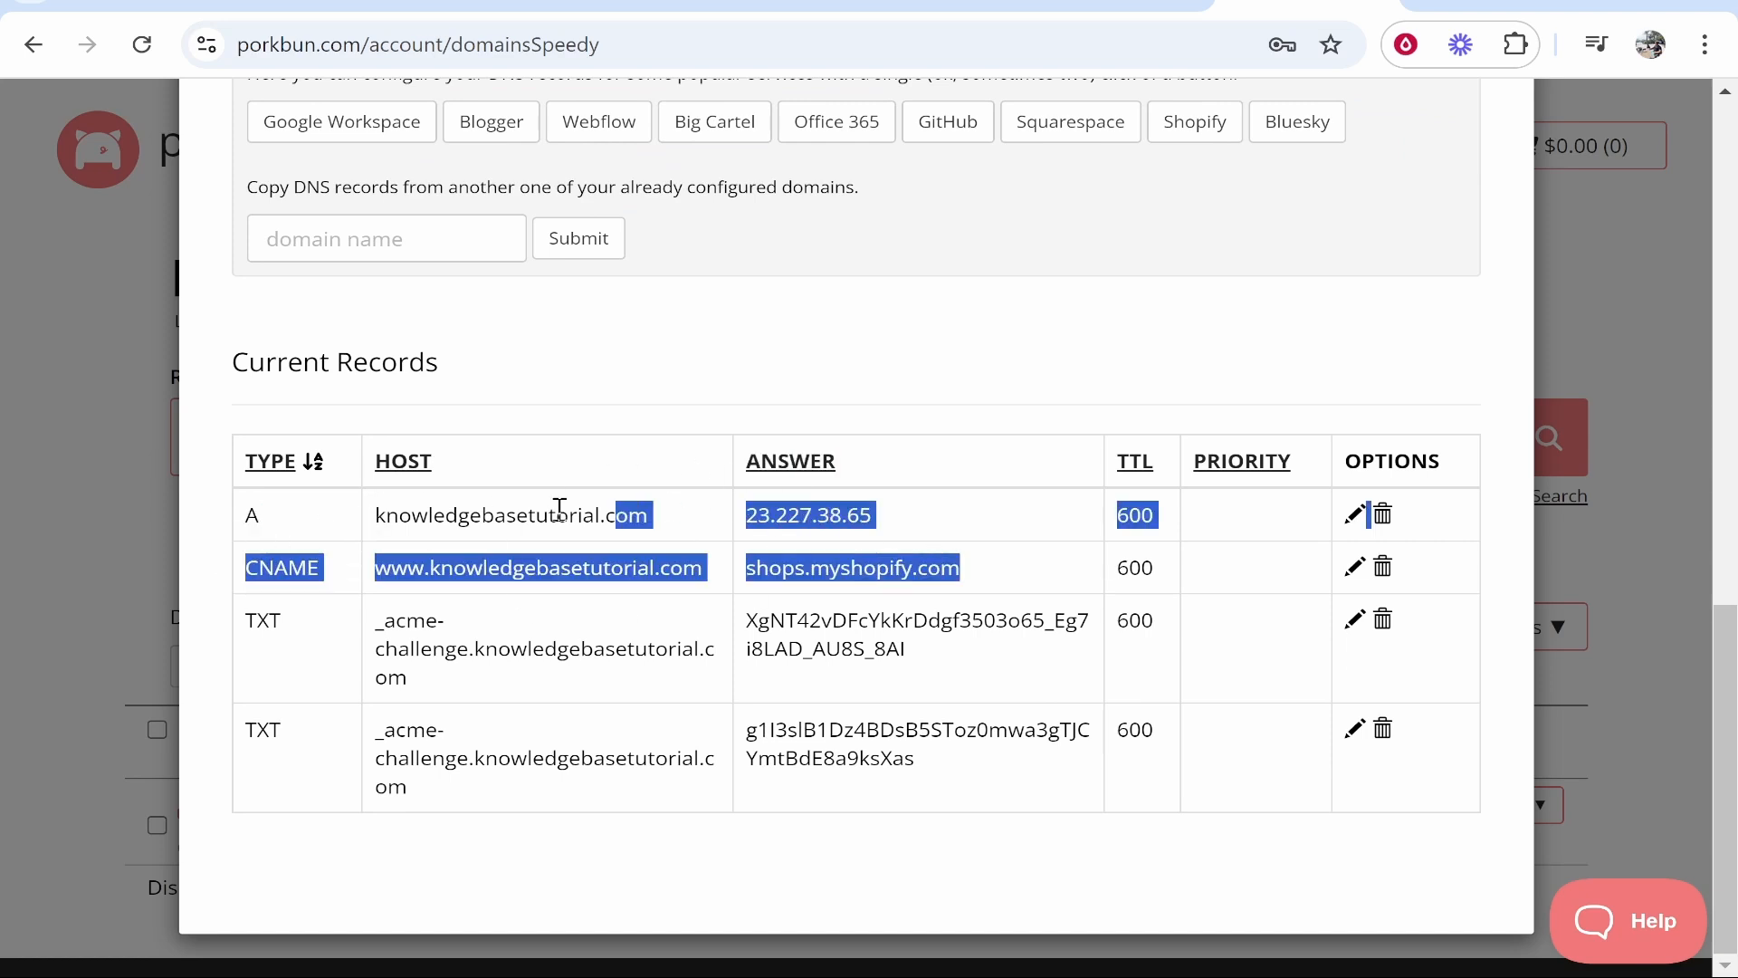
{"action": "left_click", "coordinate": [942, 487]}
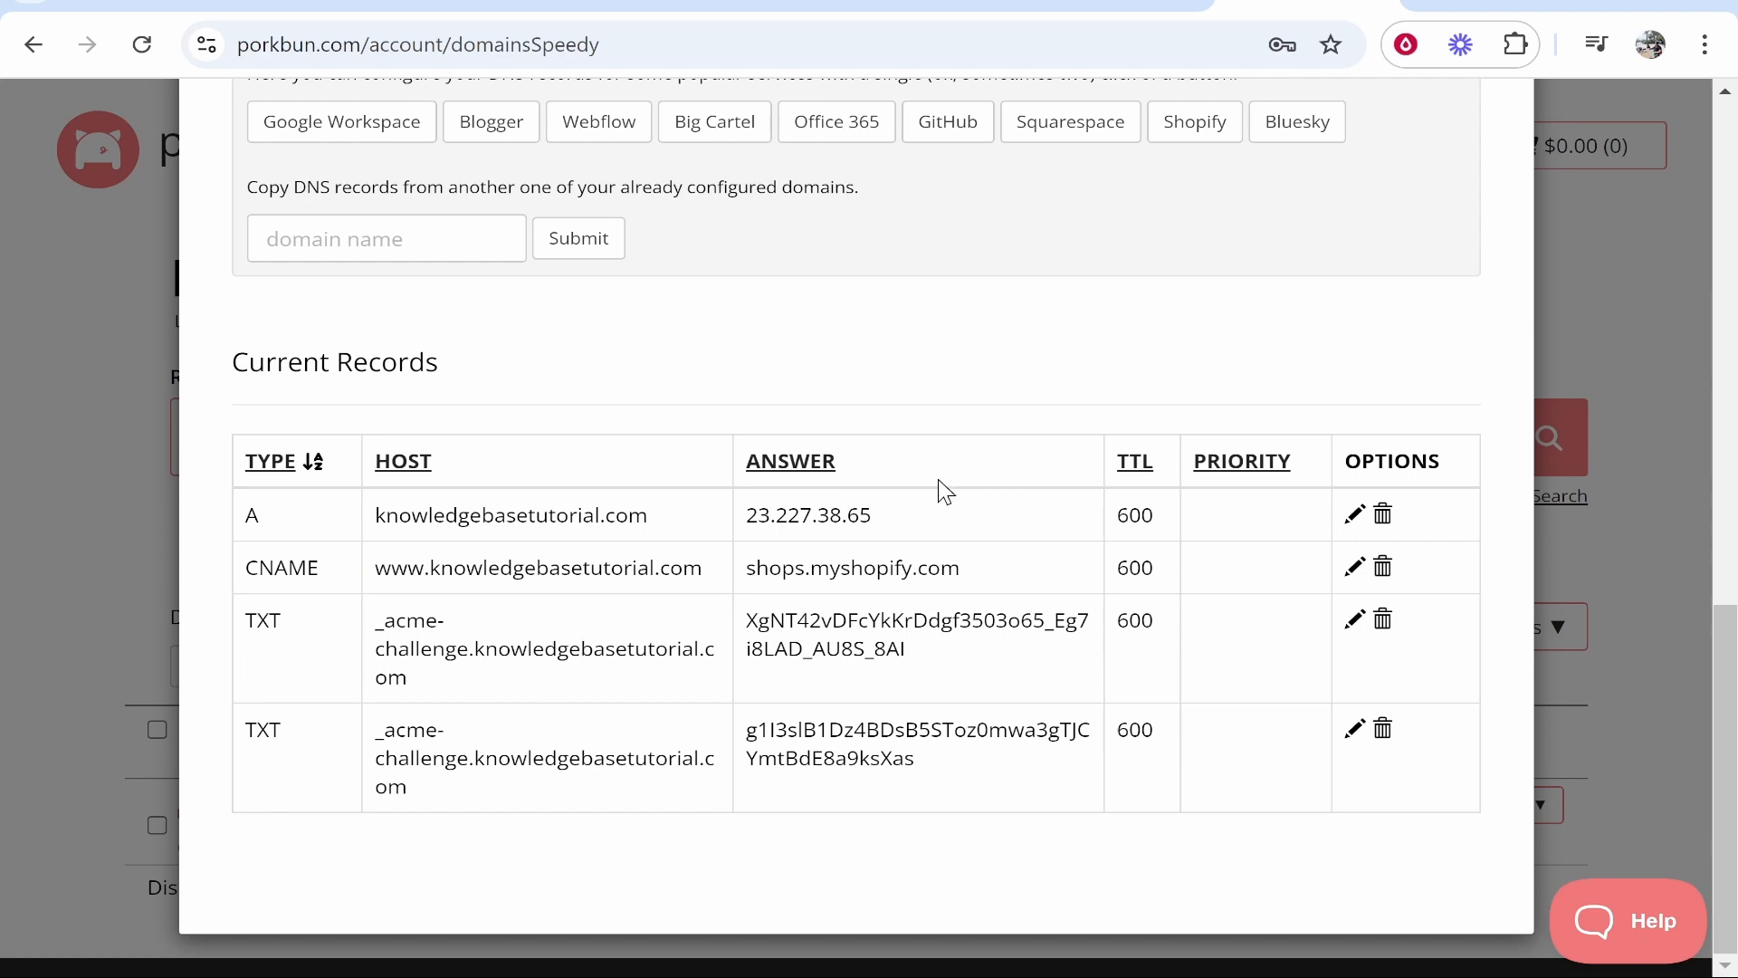
{"action": "scroll", "scroll_direction": "up", "scroll_amount": 3}
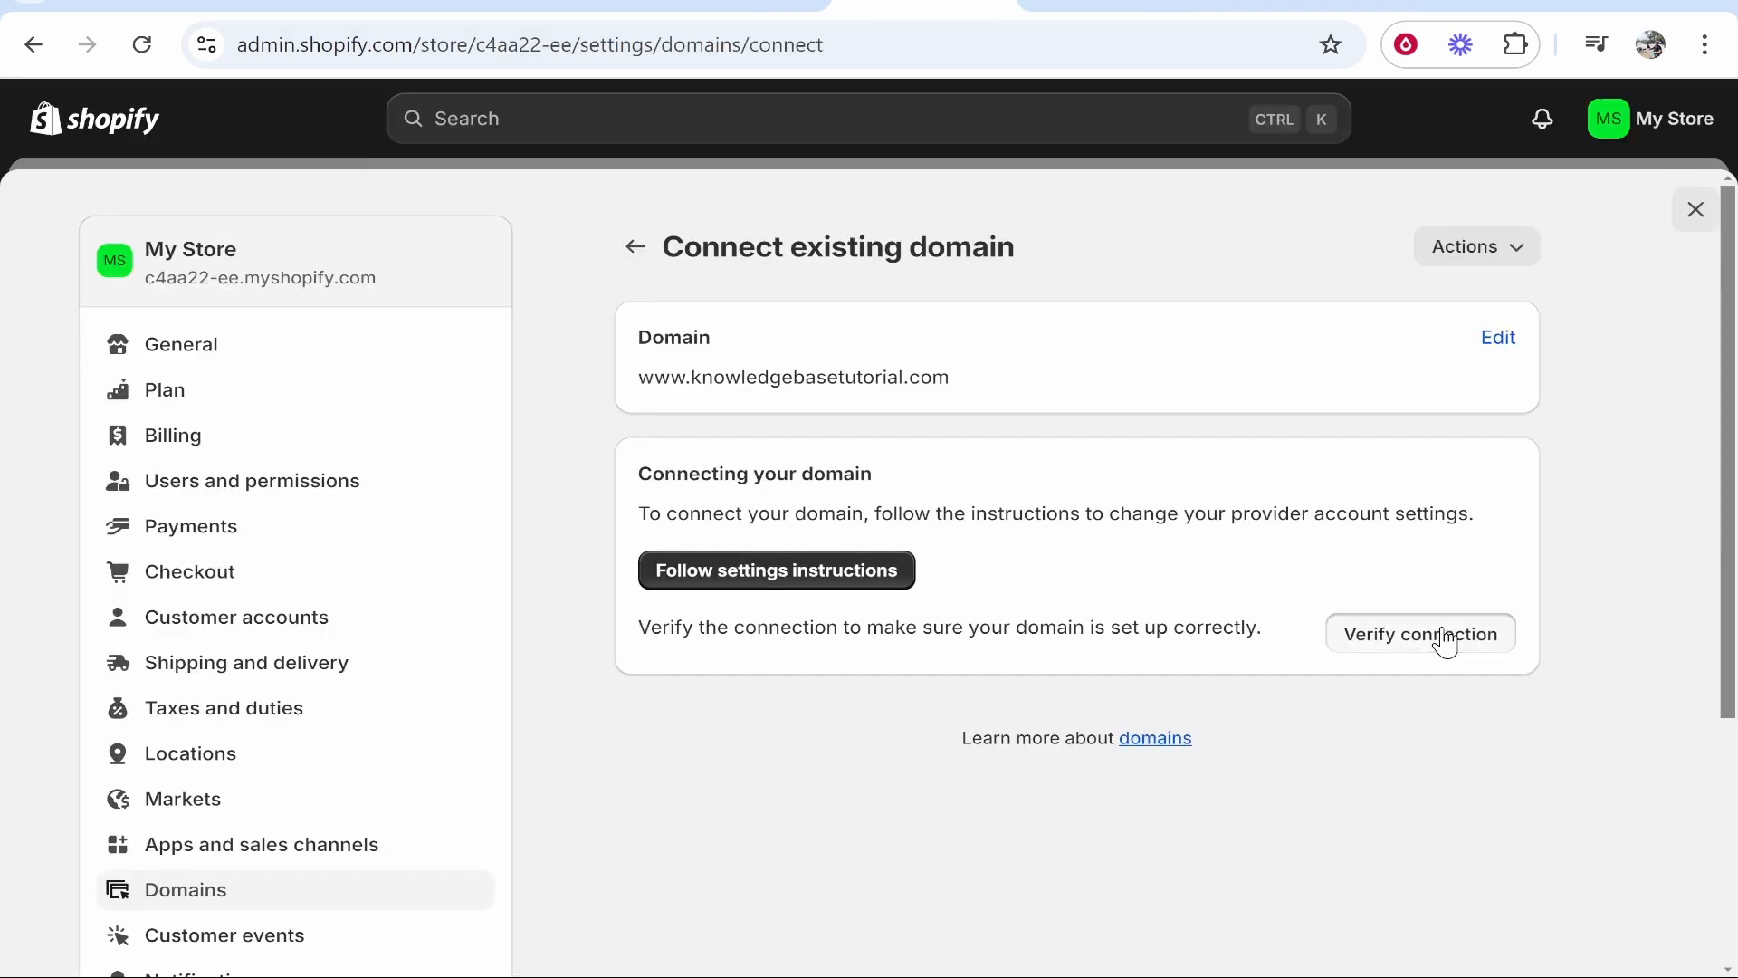
{"action": "left_click", "coordinate": [1421, 633]}
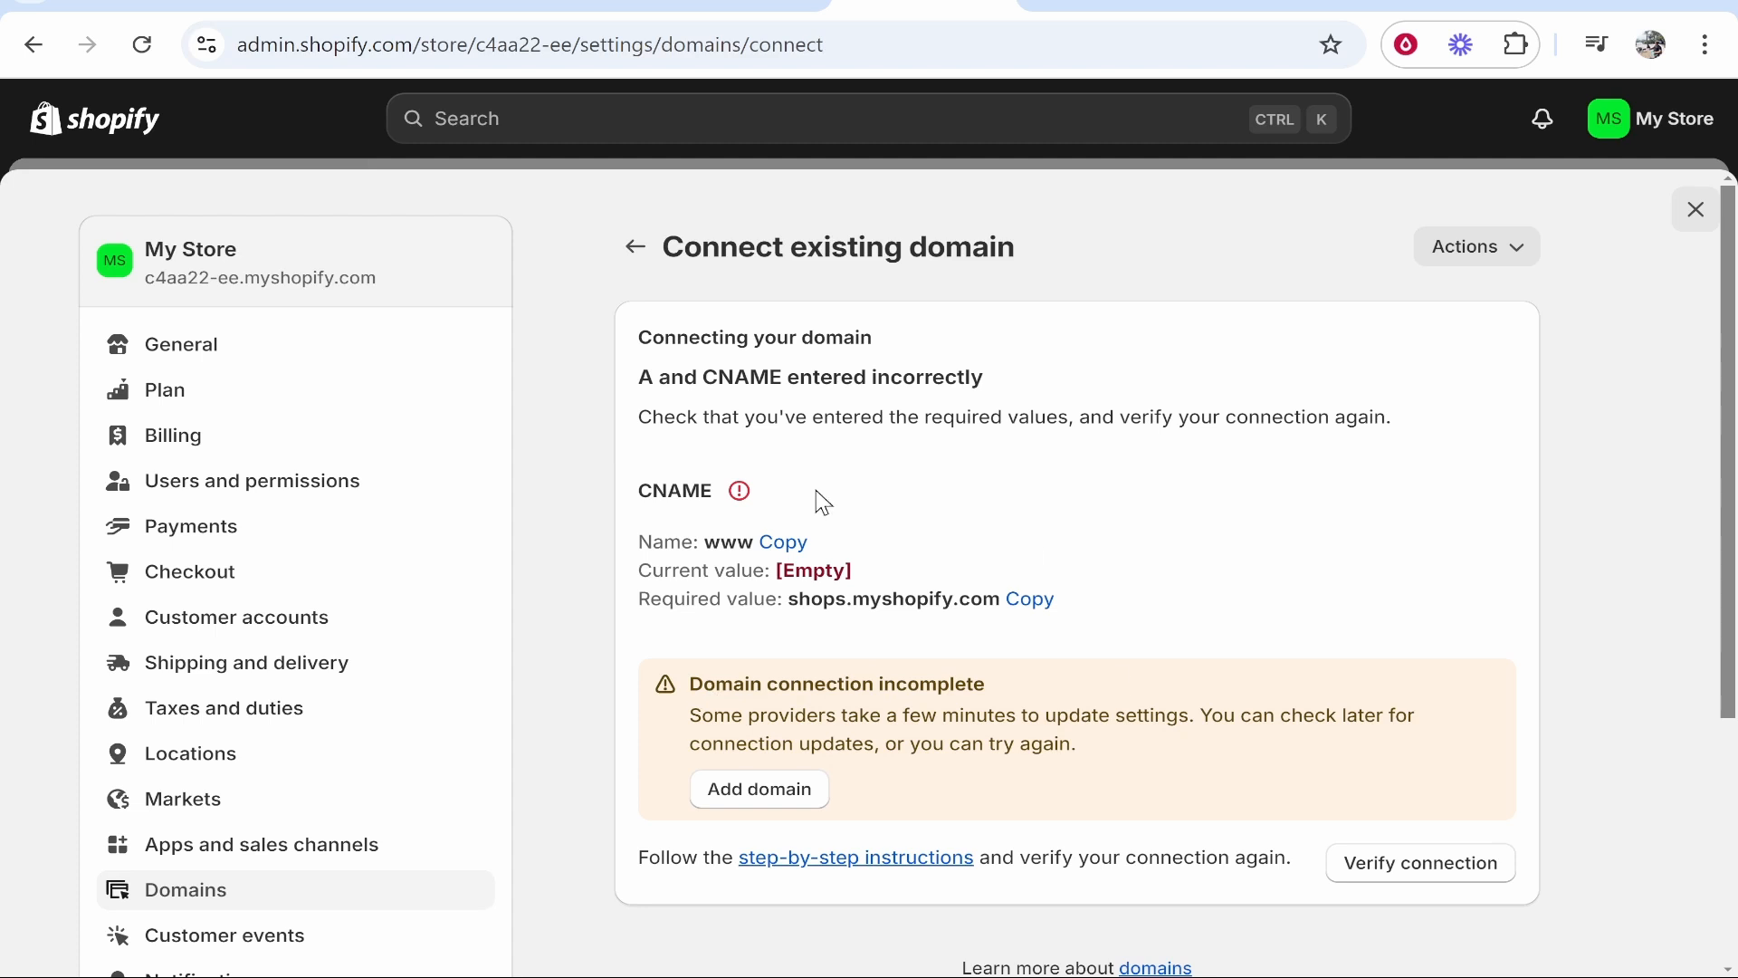
{"action": "mouse_move", "coordinate": [1006, 474]}
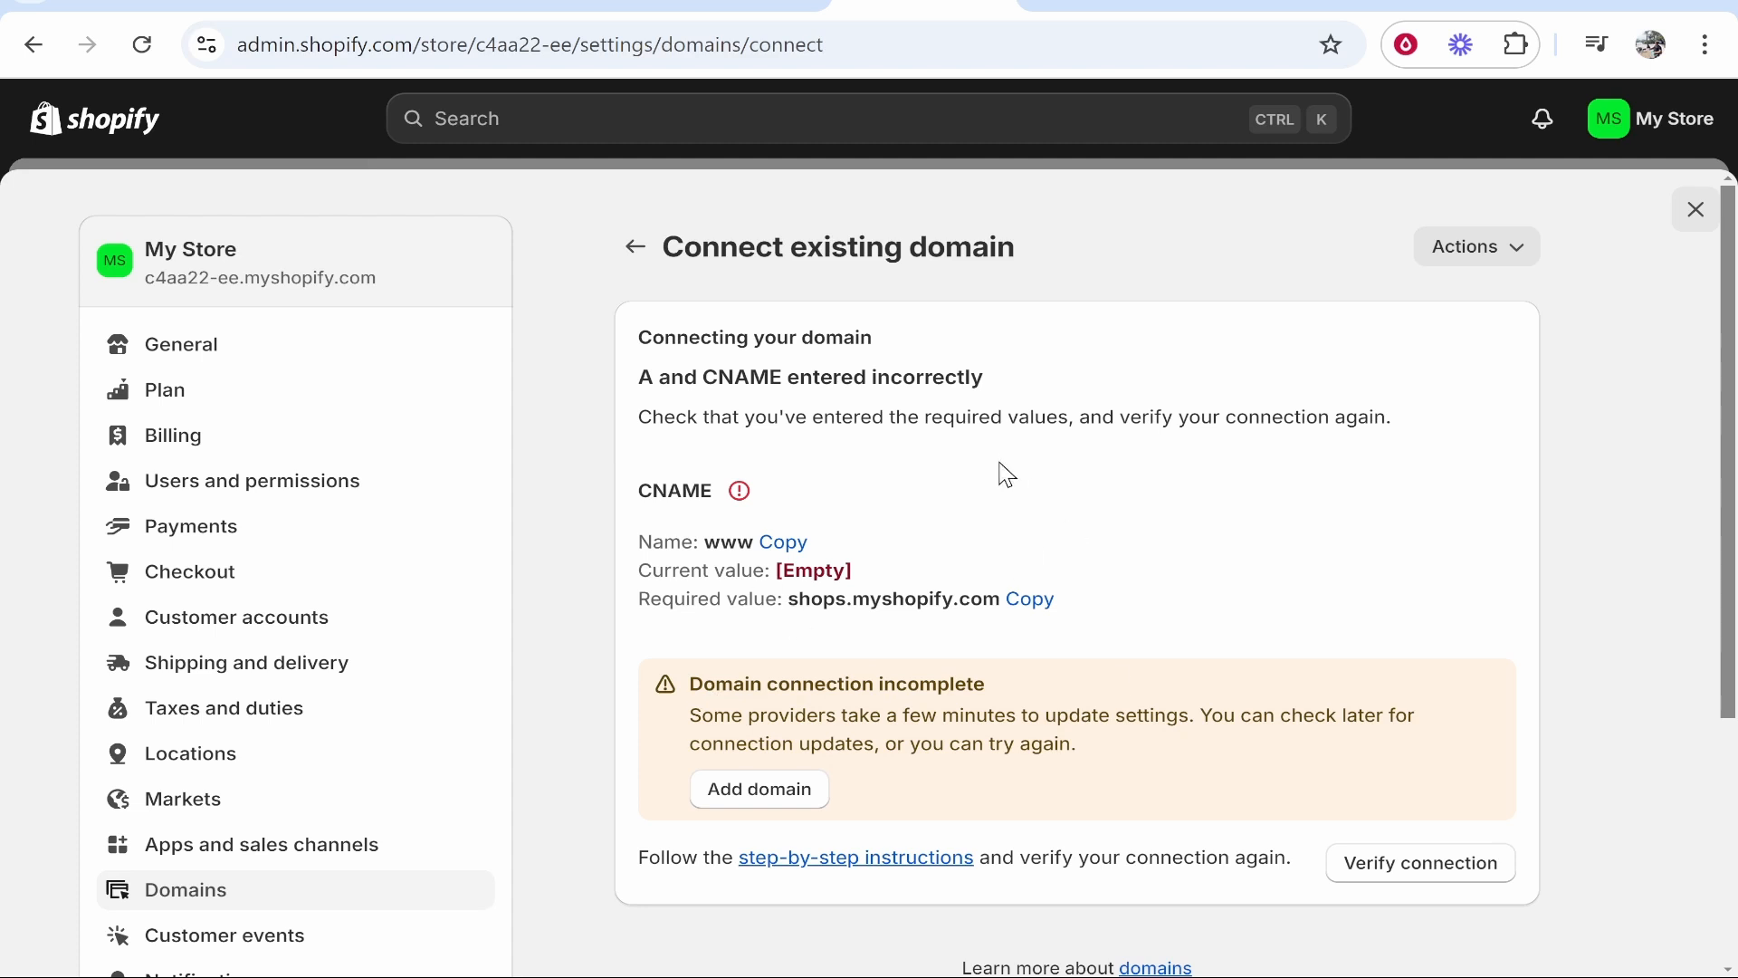
{"action": "mouse_move", "coordinate": [1119, 493]}
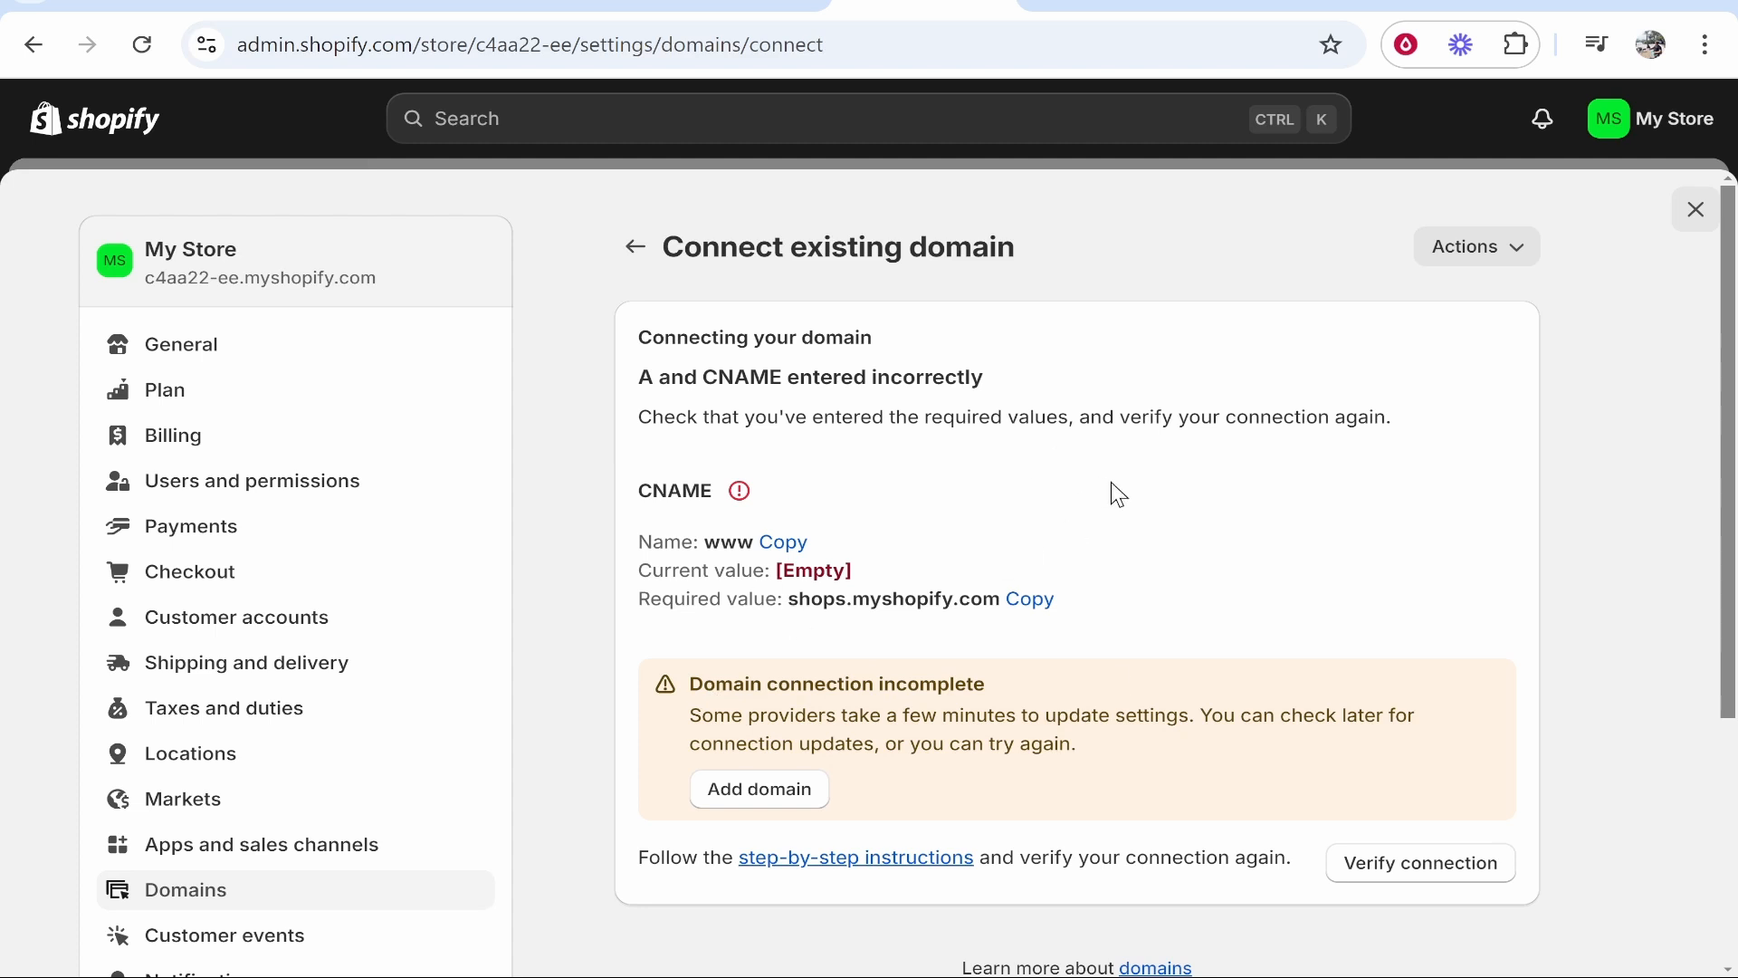
{"action": "left_click", "coordinate": [759, 788]}
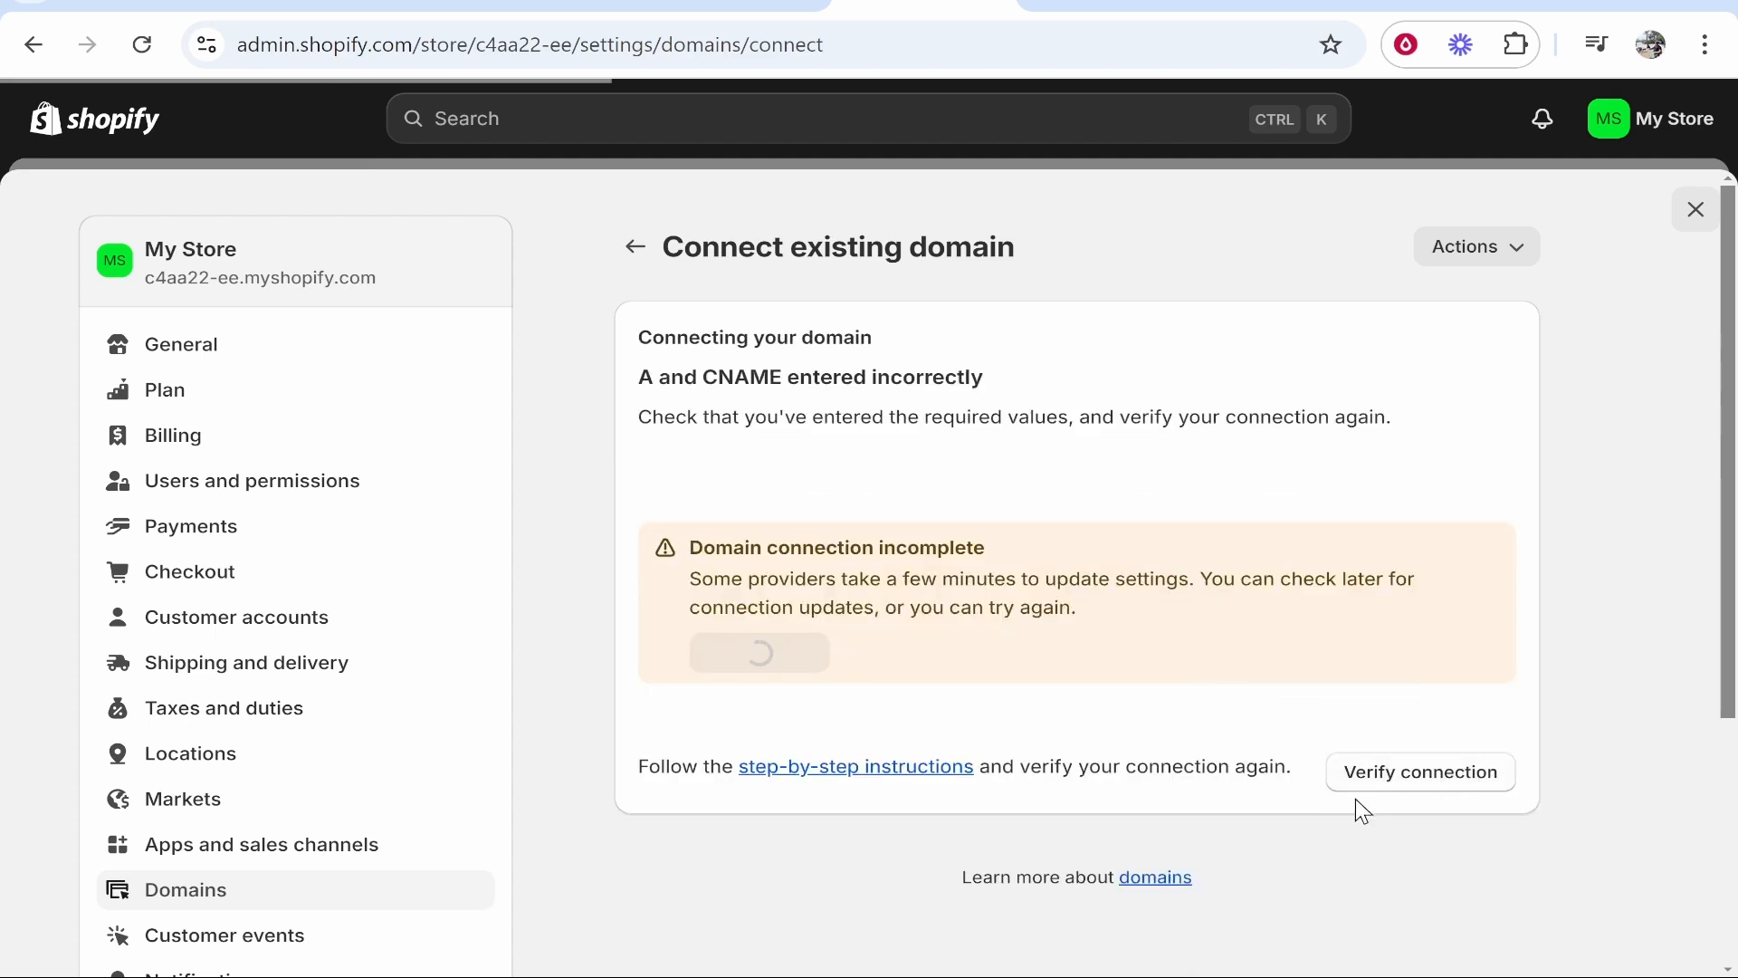
{"action": "left_click", "coordinate": [634, 246]}
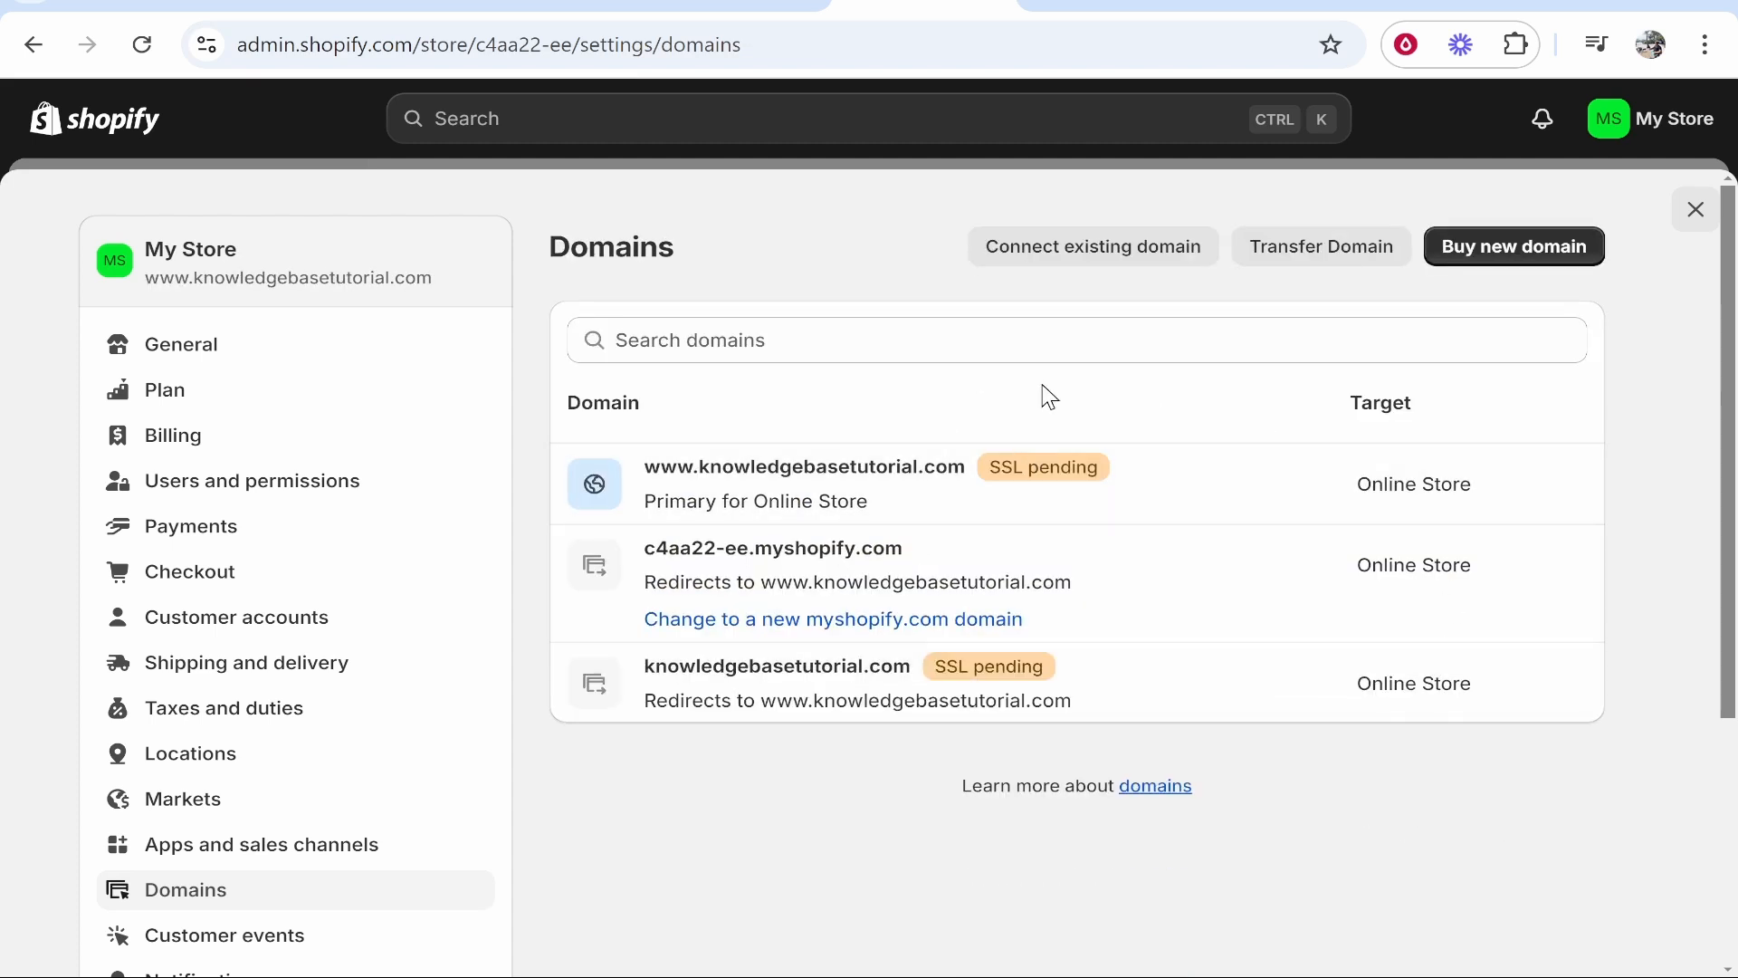
{"action": "mouse_move", "coordinate": [1394, 591]}
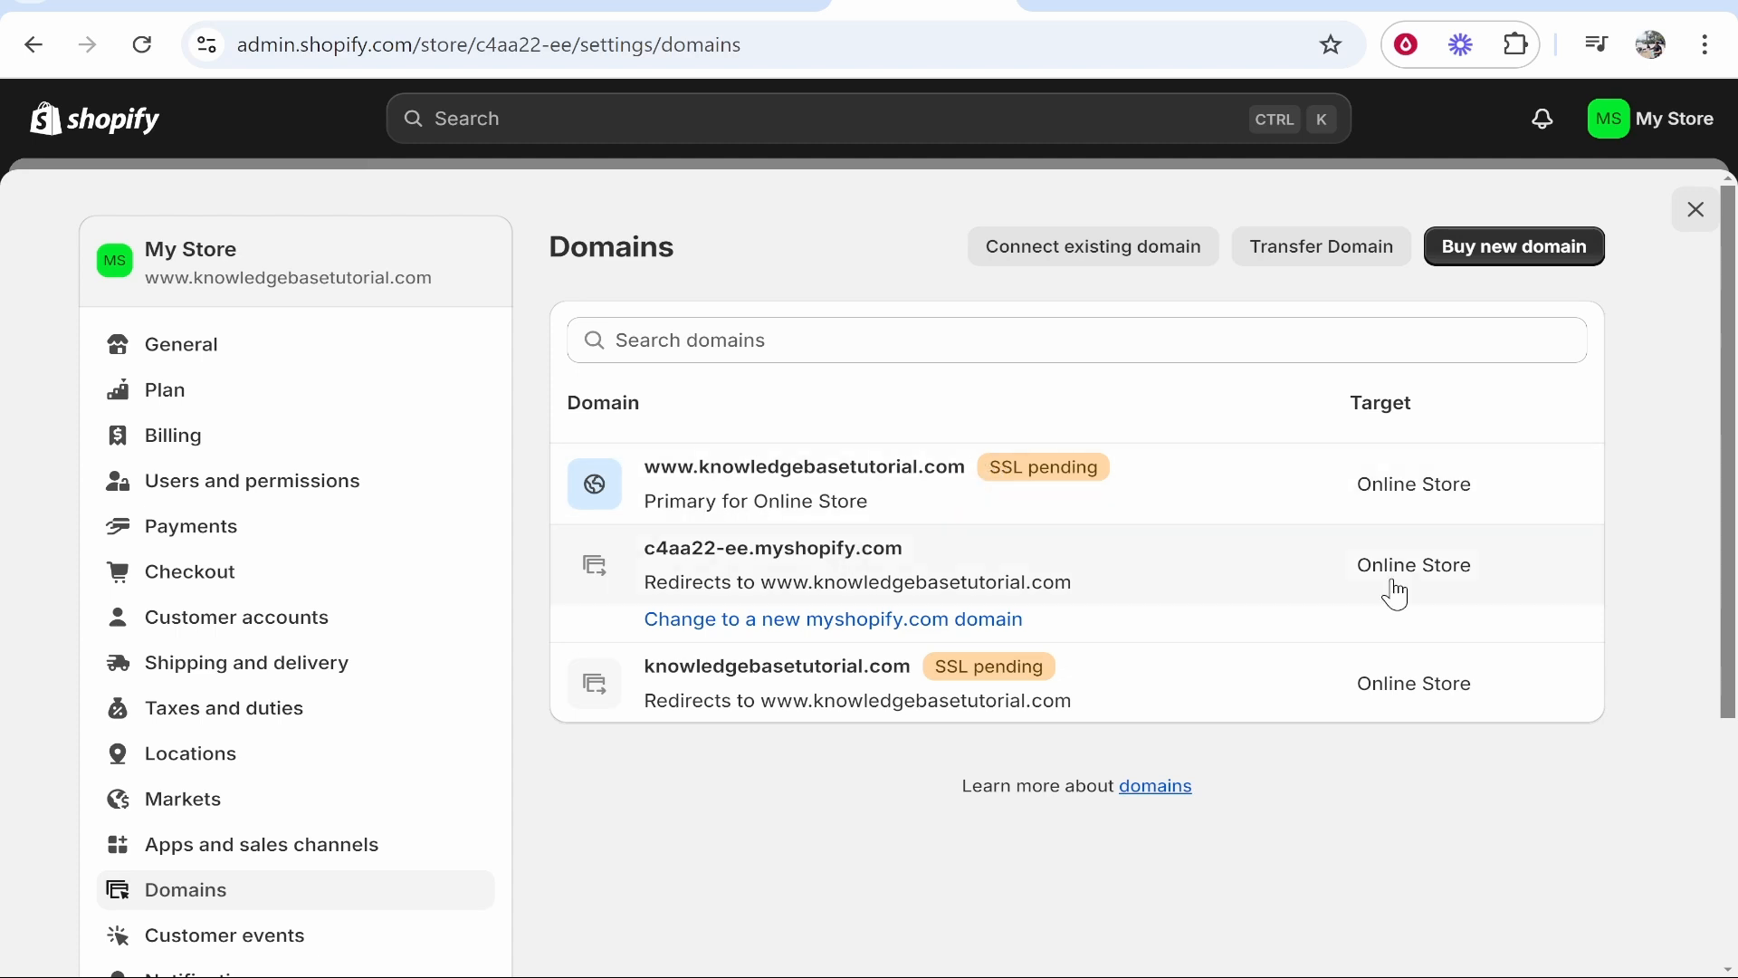
{"action": "mouse_move", "coordinate": [652, 482]}
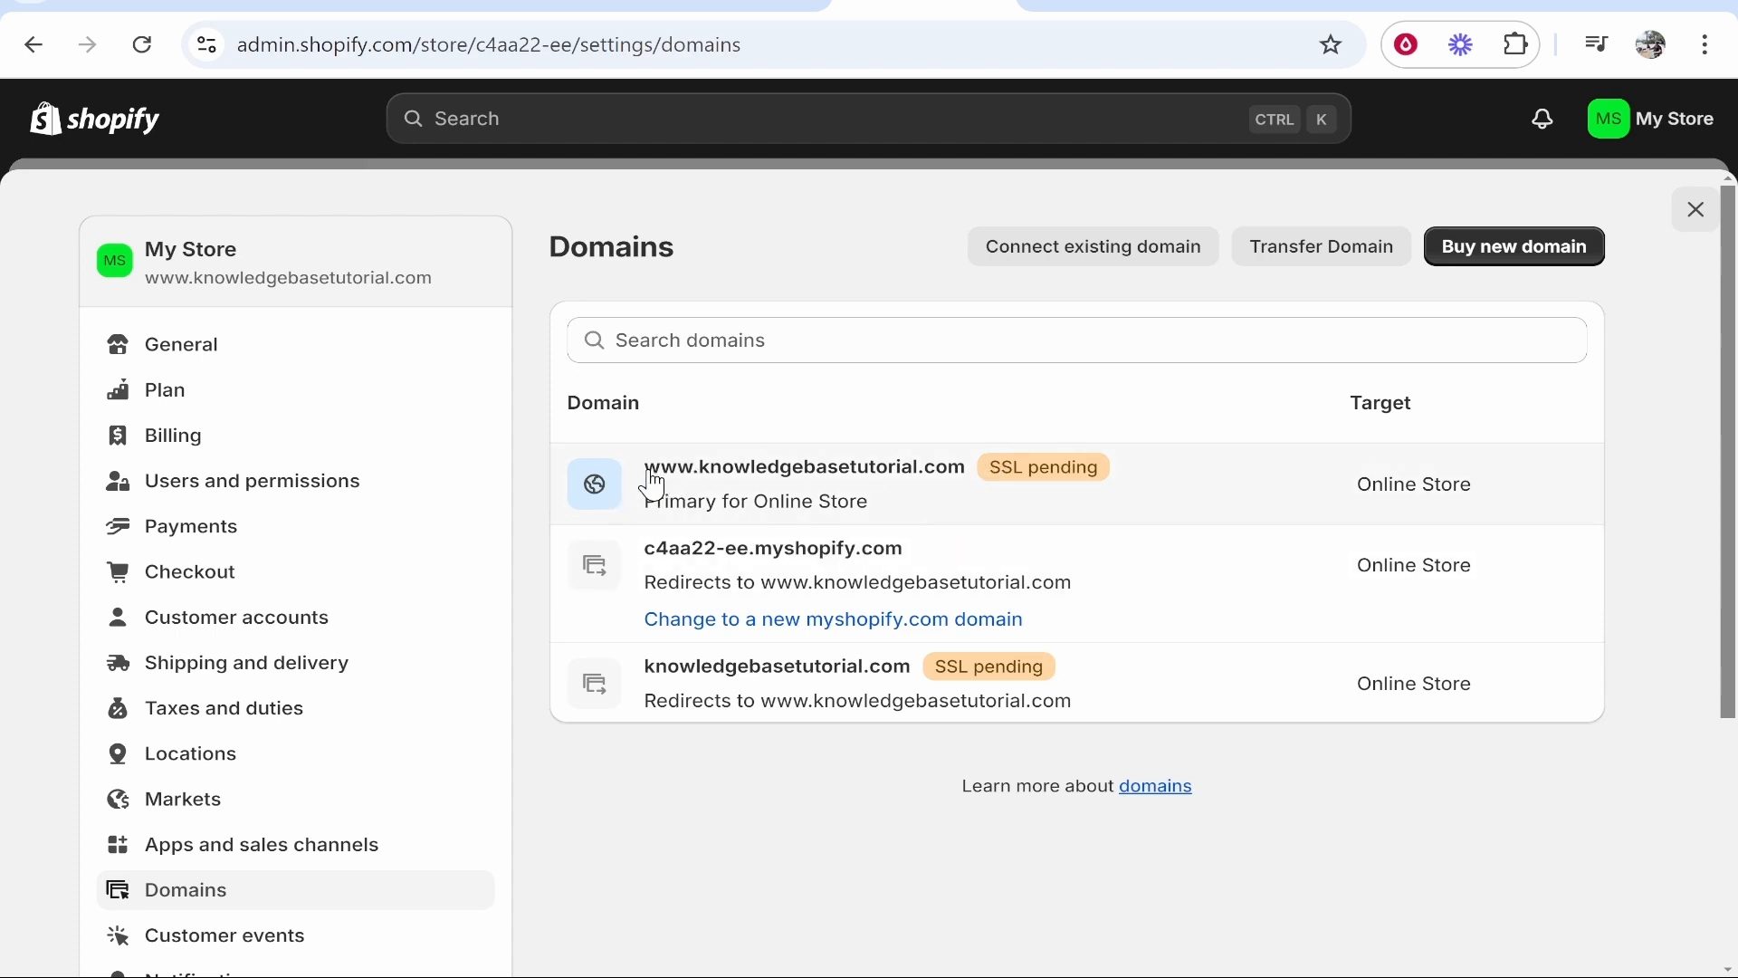
{"action": "mouse_move", "coordinate": [216, 737]}
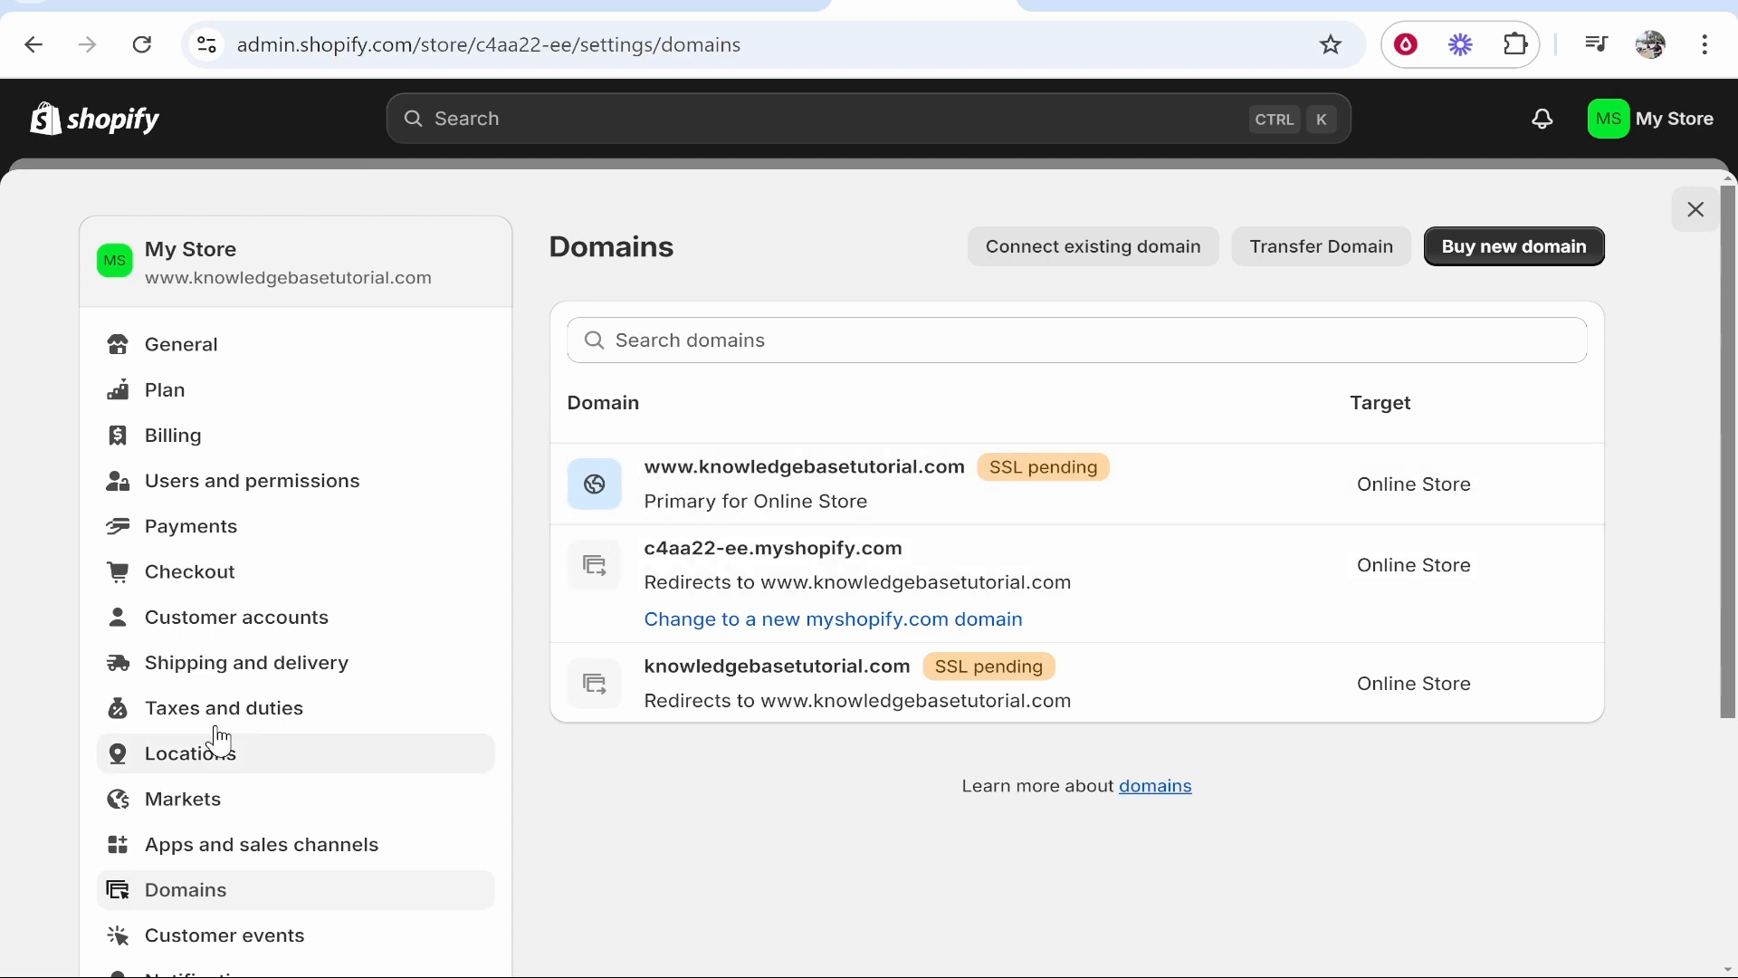
{"action": "mouse_move", "coordinate": [648, 471]}
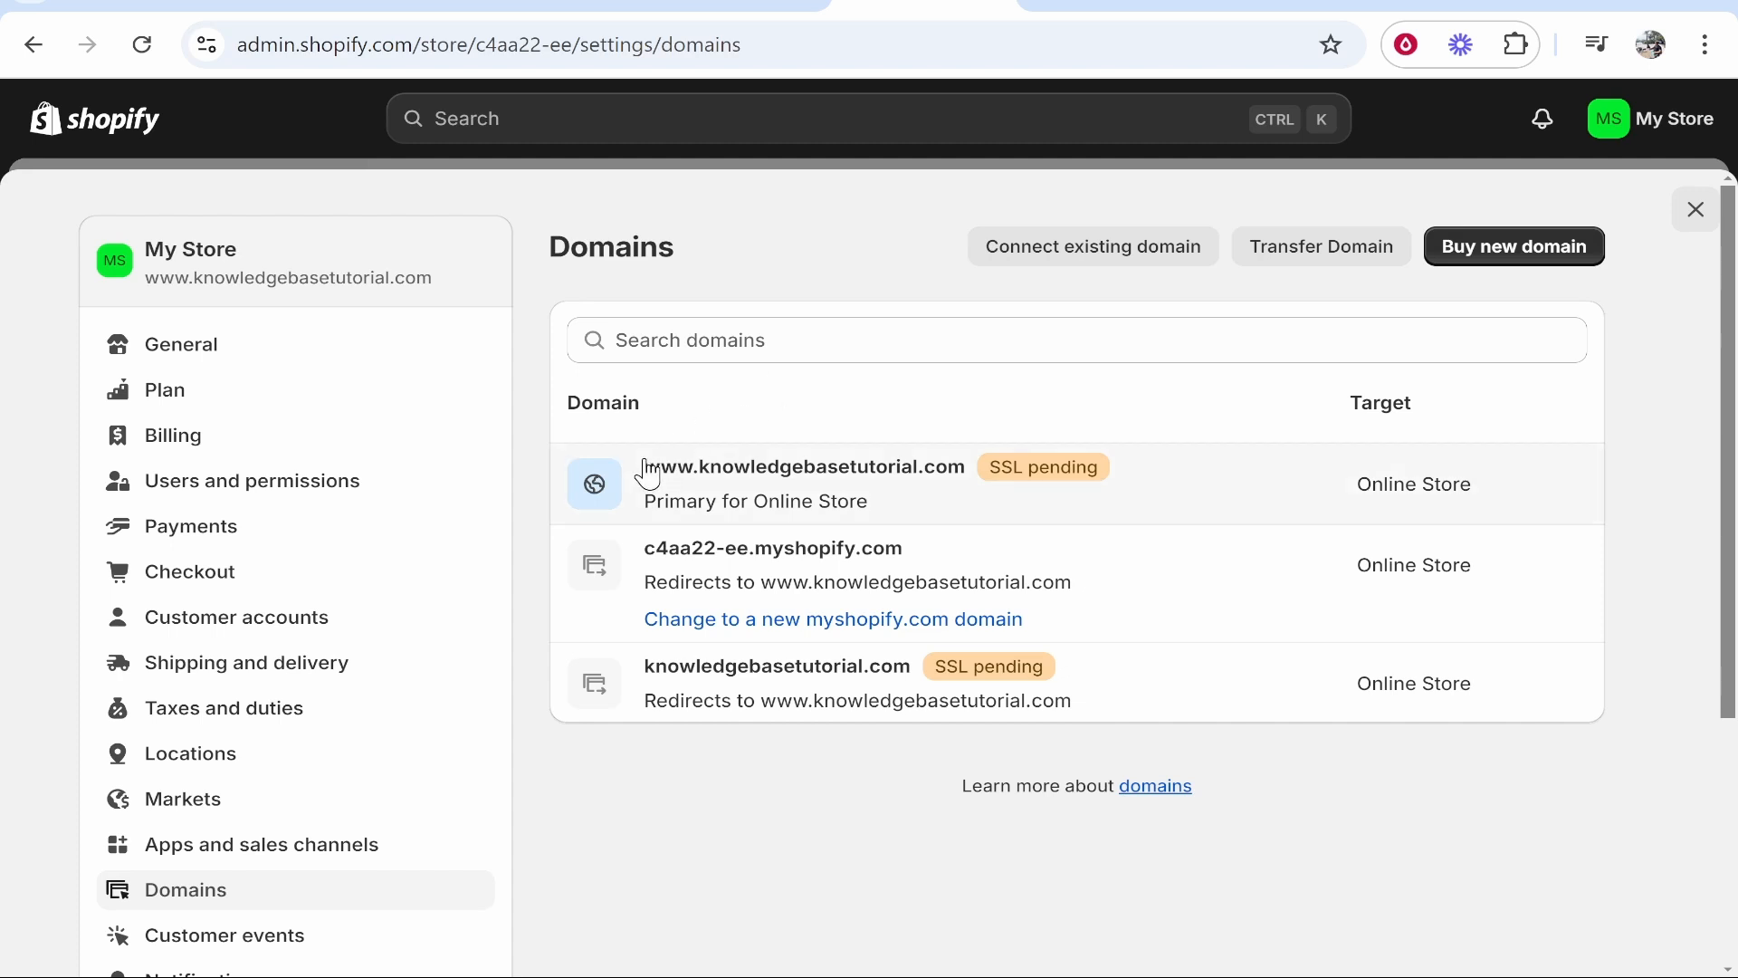
{"action": "right_click", "coordinate": [804, 467]}
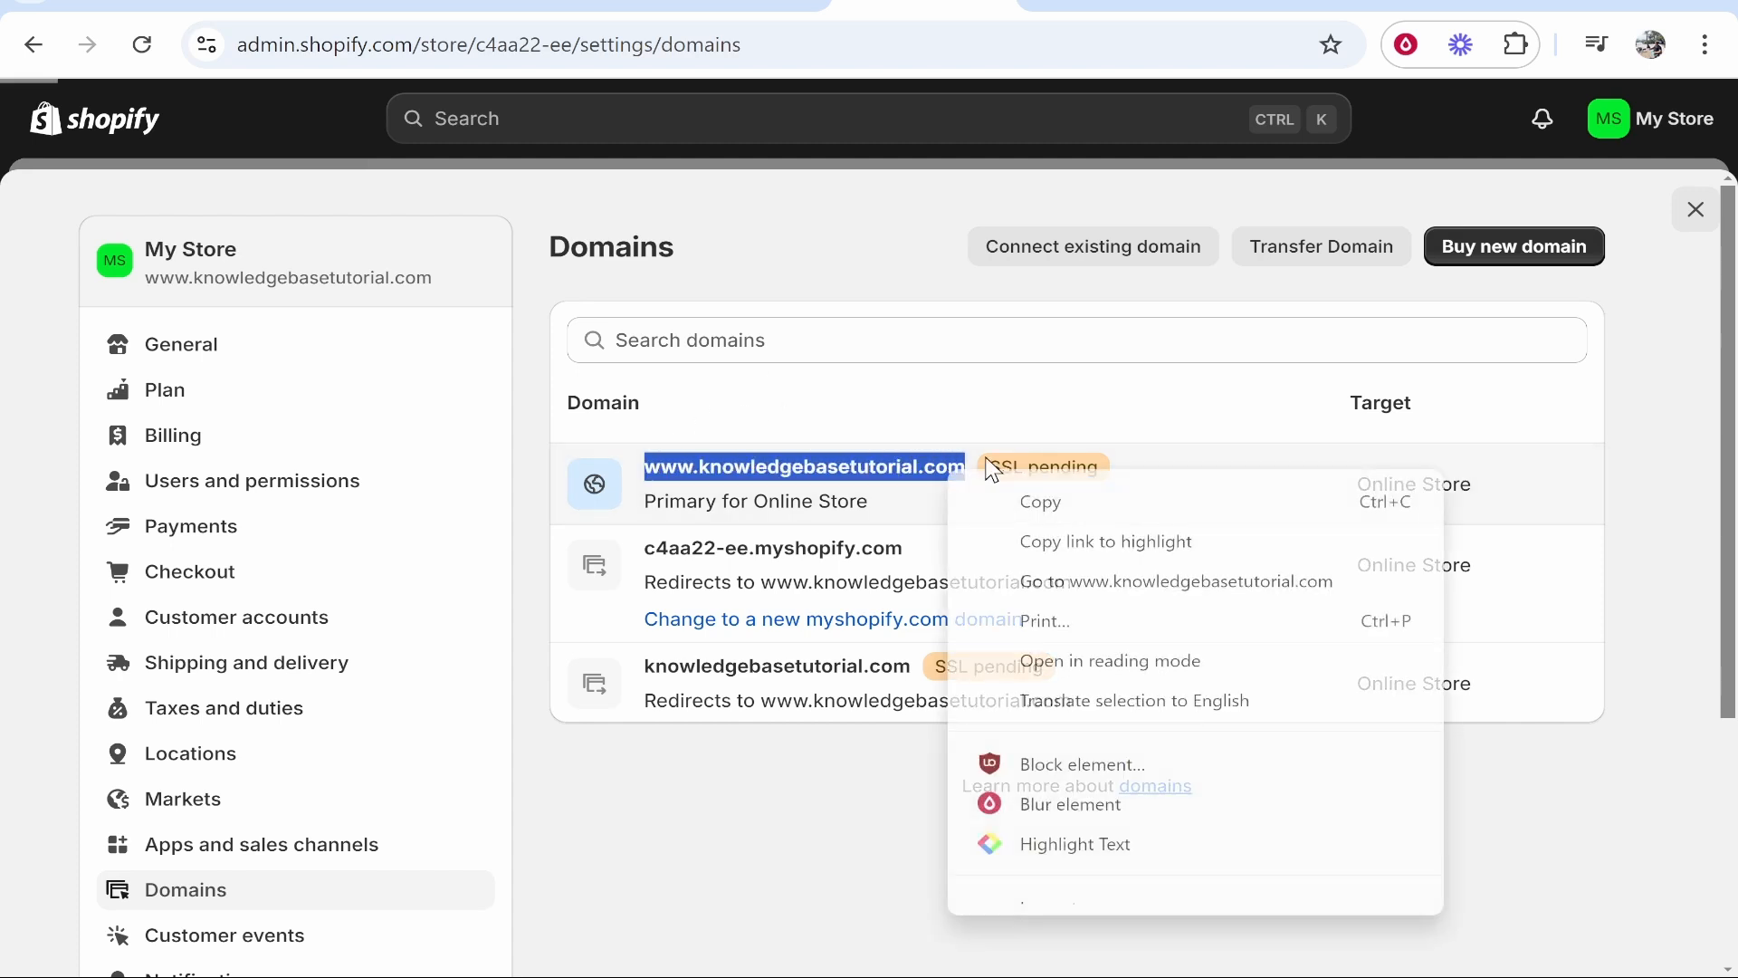
{"action": "left_click", "coordinate": [1174, 582]}
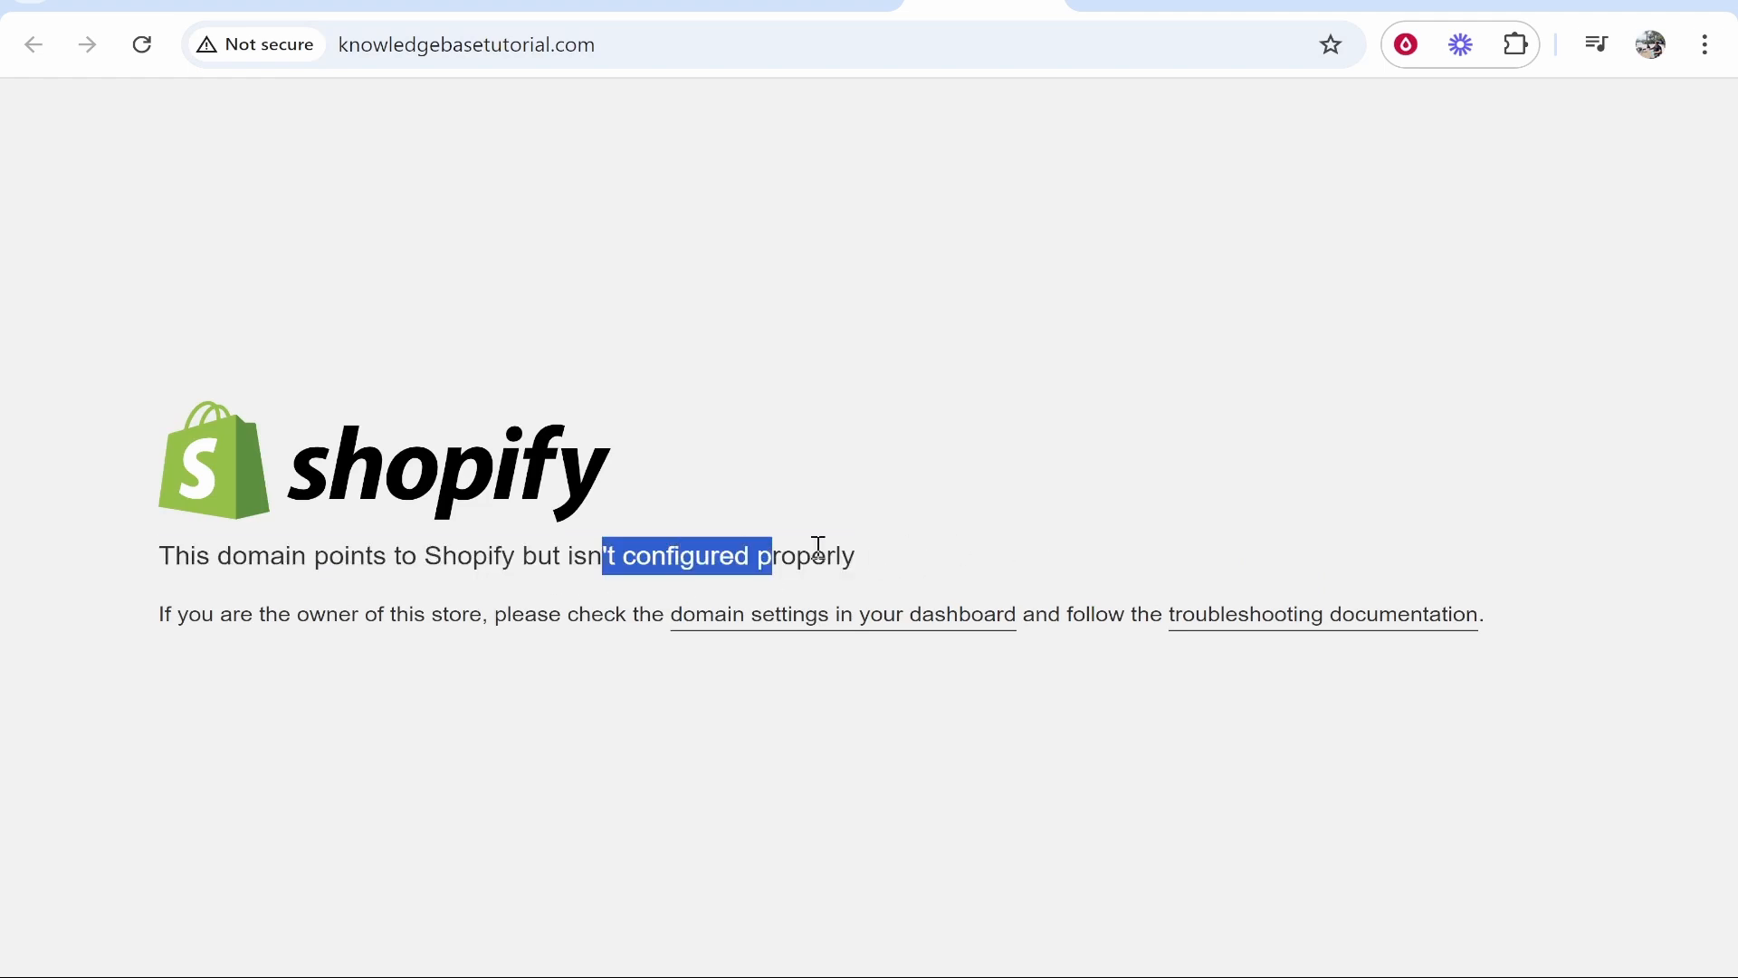
Open the Shopify Community thread 'How long does it take for SSL to stop being pending?'.
{"action": "left_click", "coordinate": [843, 613]}
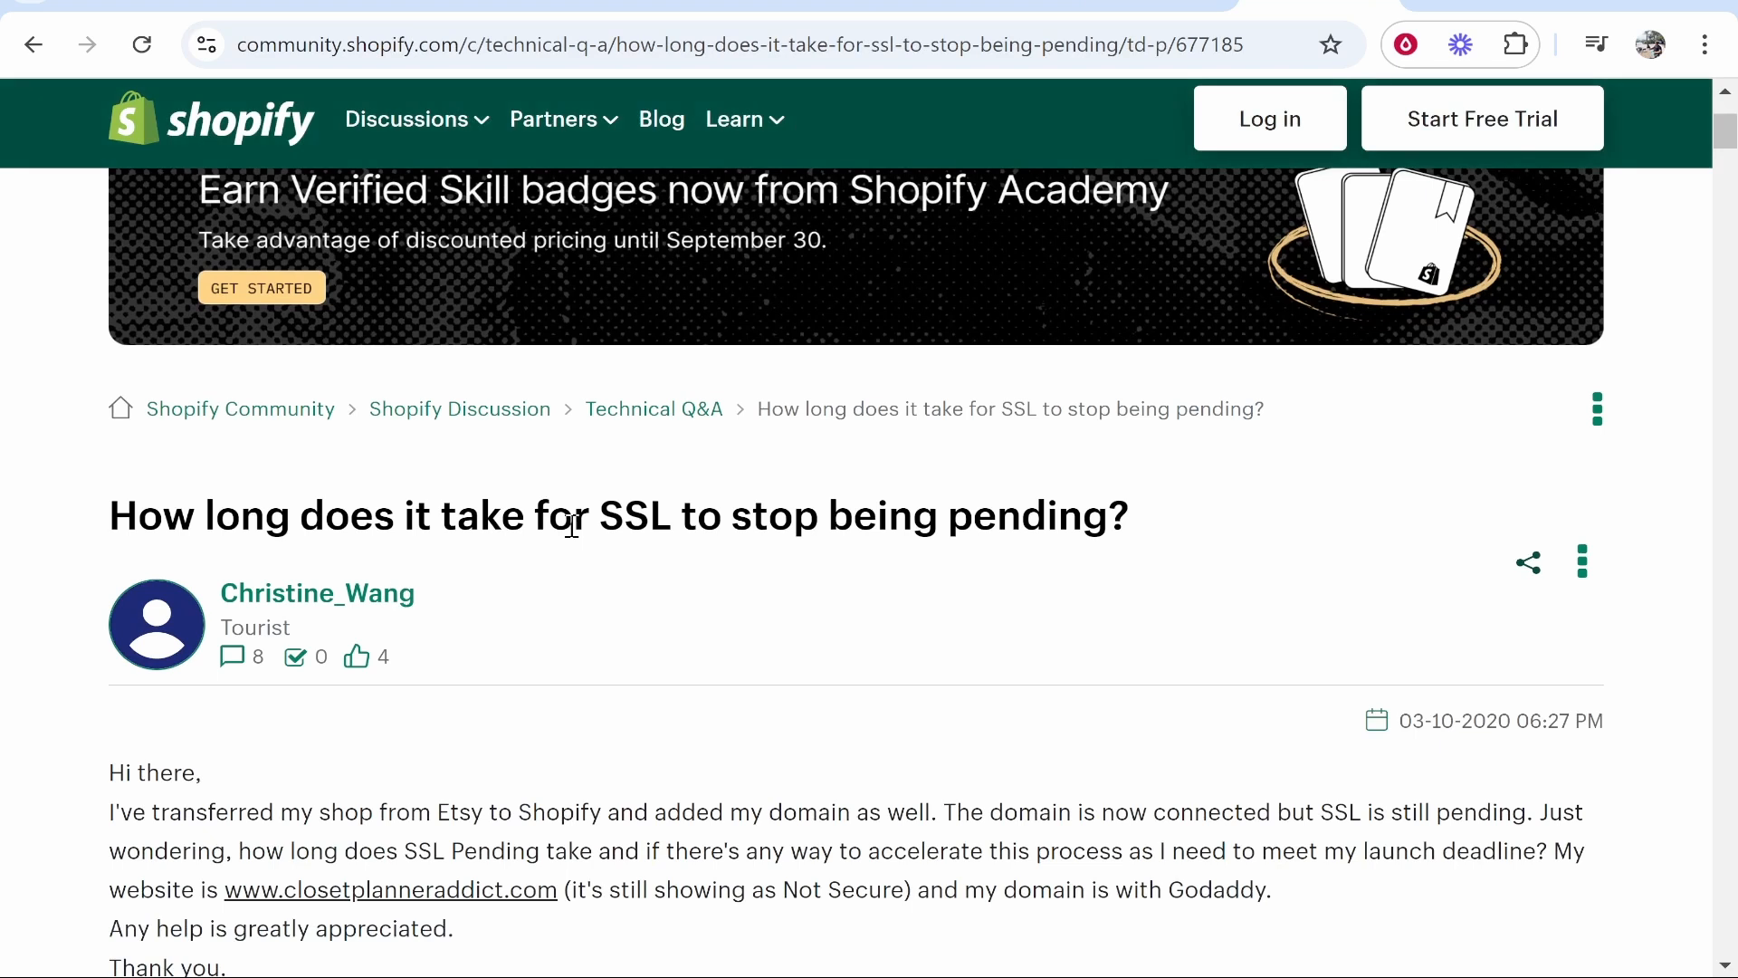
Scroll to the accepted staff answer about the 48-hour SSL certificate wait.
{"action": "scroll", "scroll_direction": "down", "scroll_amount": 3}
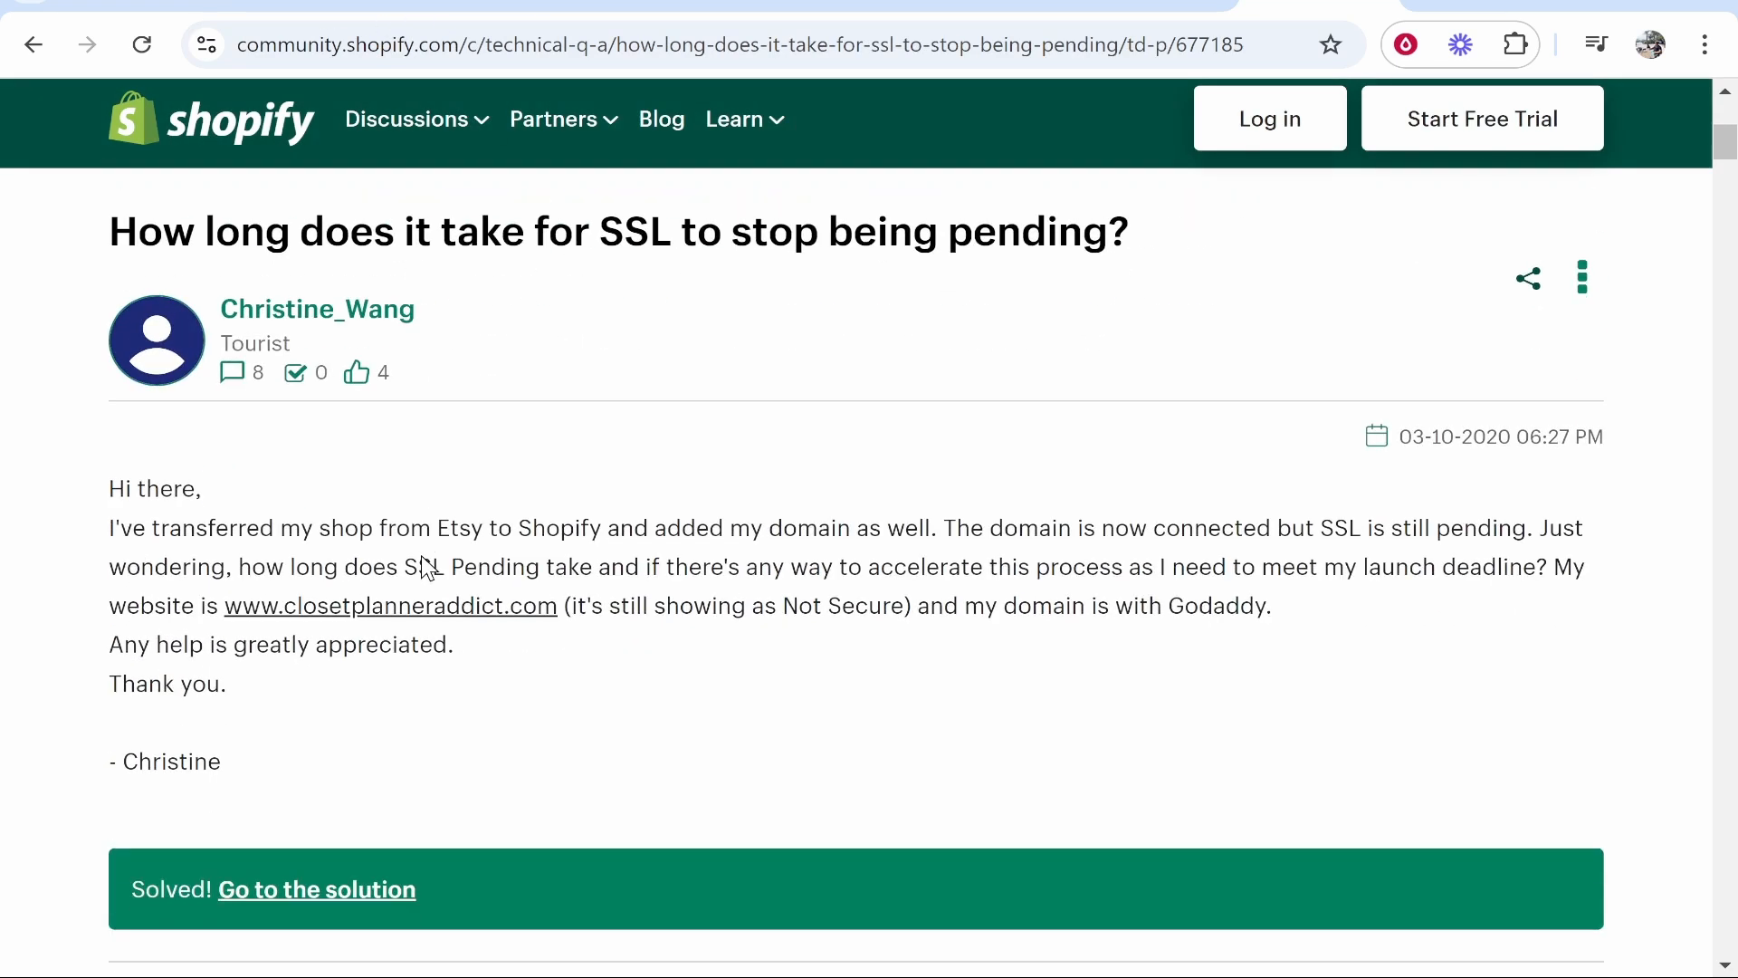
{"action": "scroll", "scroll_direction": "down", "scroll_amount": 3}
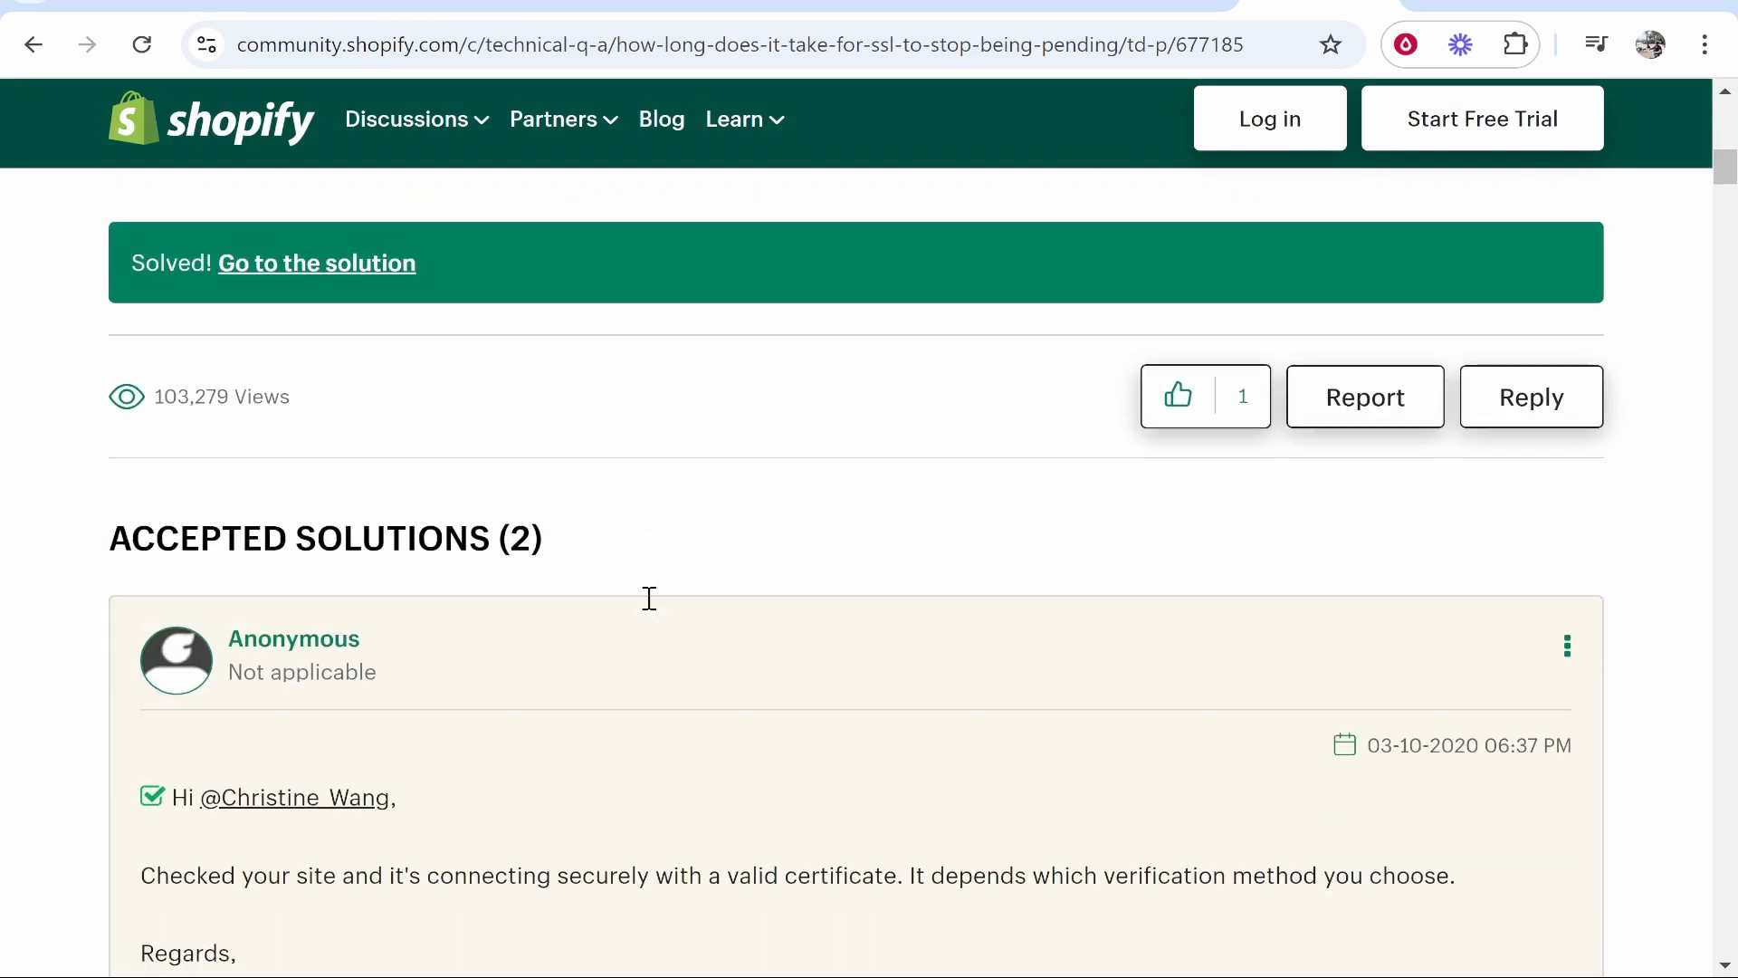
{"action": "scroll", "scroll_direction": "down", "scroll_amount": 3}
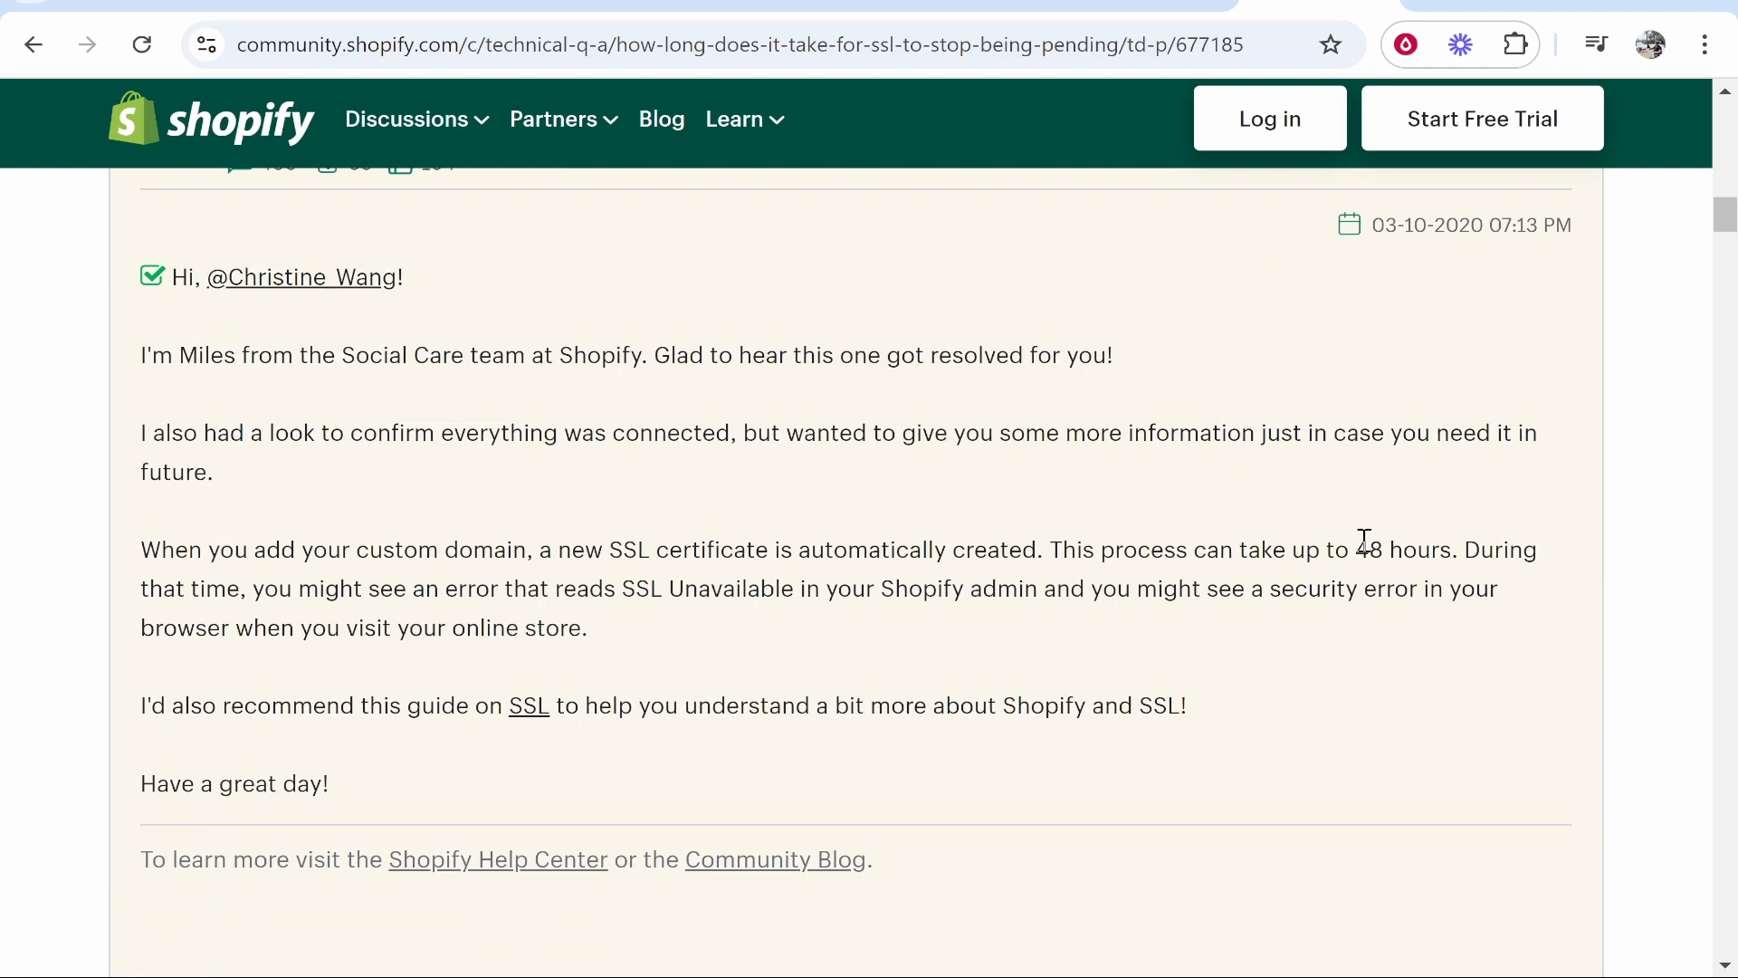
{"action": "mouse_move", "coordinate": [1441, 543]}
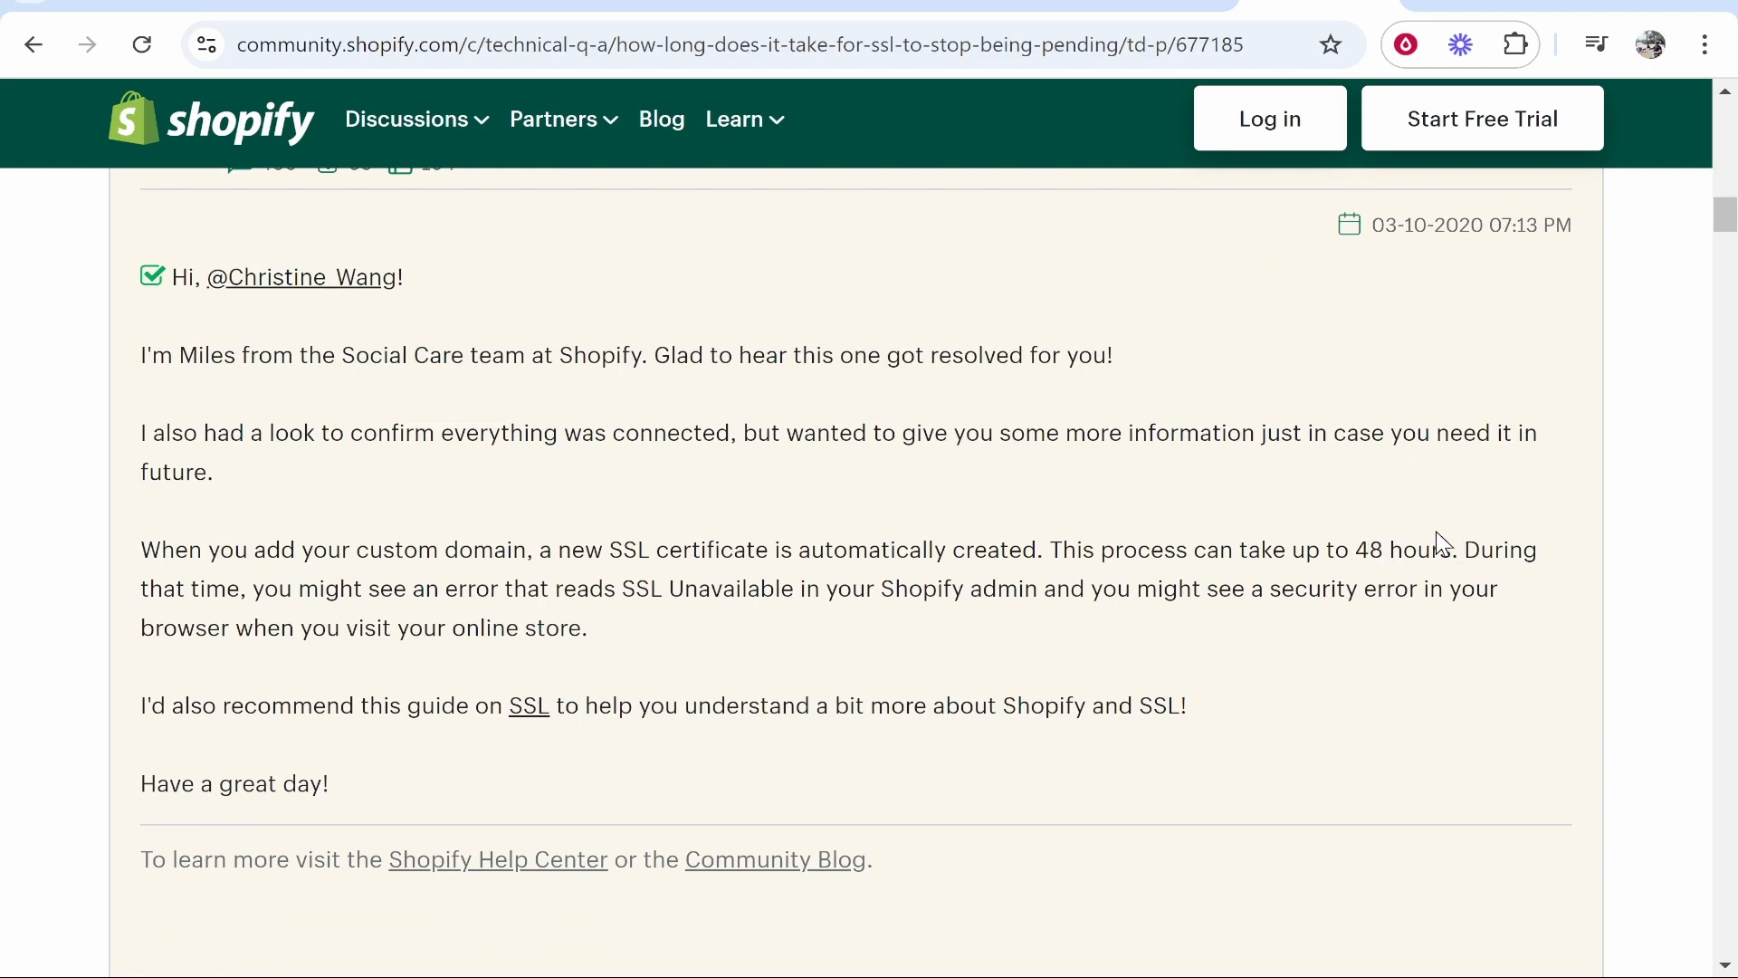